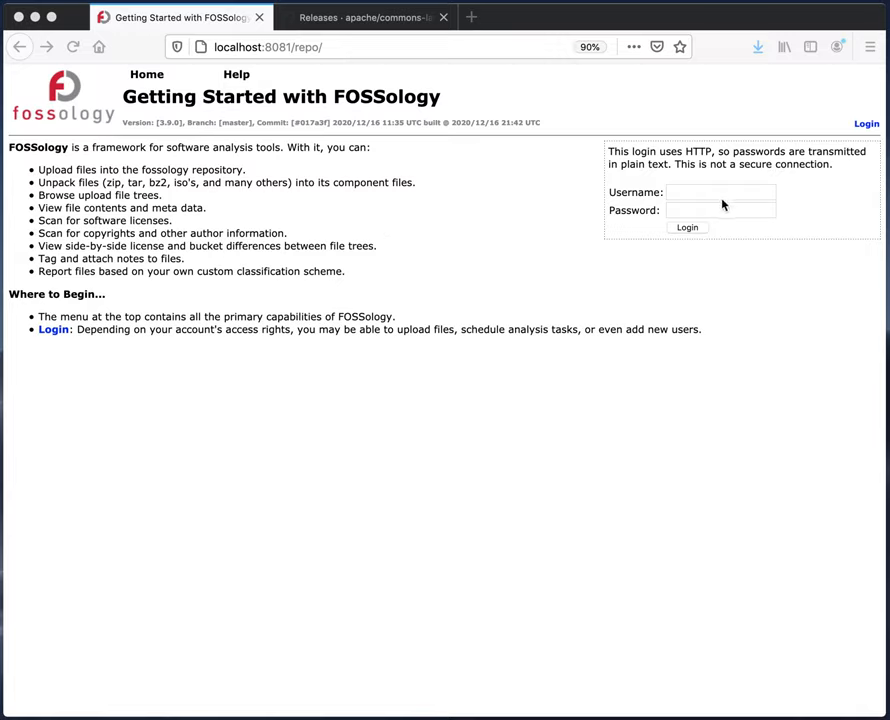
mouse_move(710, 200)
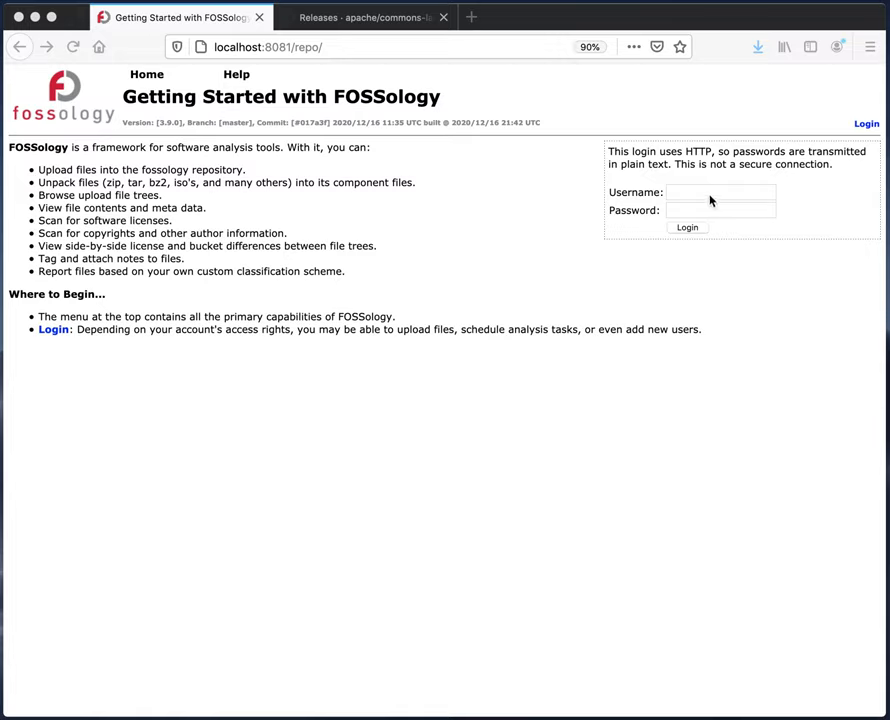
Step: Enter the username on the FOSSology login form
type("fossy")
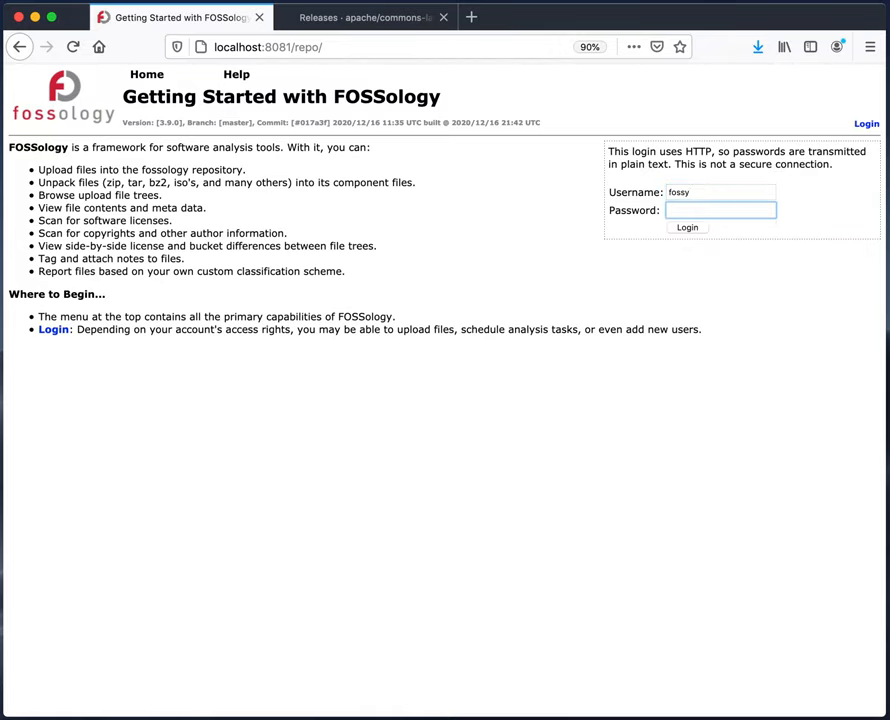
Step: Log in and show the Upload menu options
left_click(687, 227)
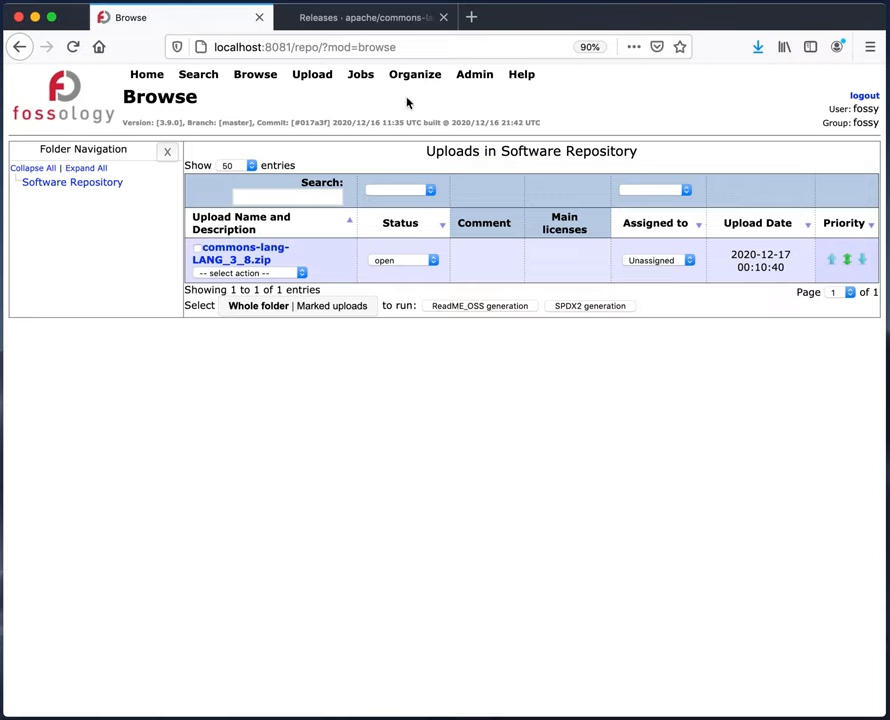
mouse_move(406, 103)
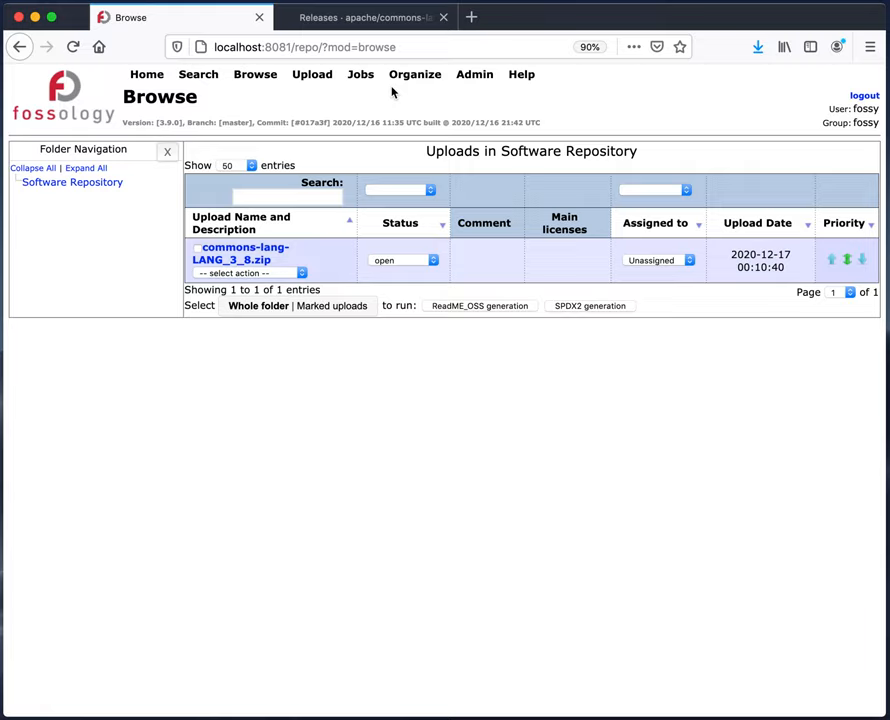
mouse_move(260, 199)
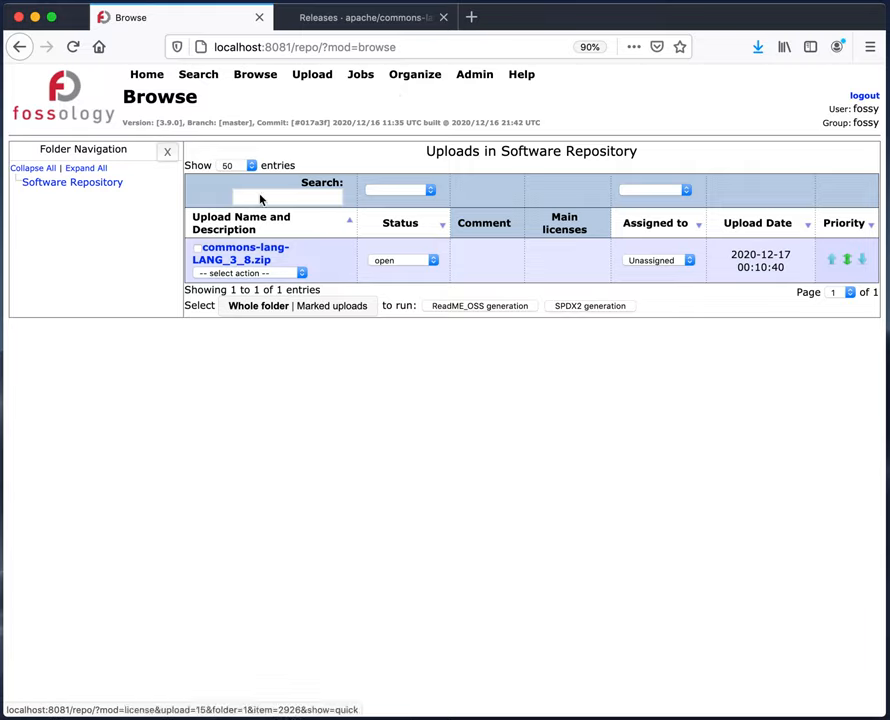
left_click(311, 74)
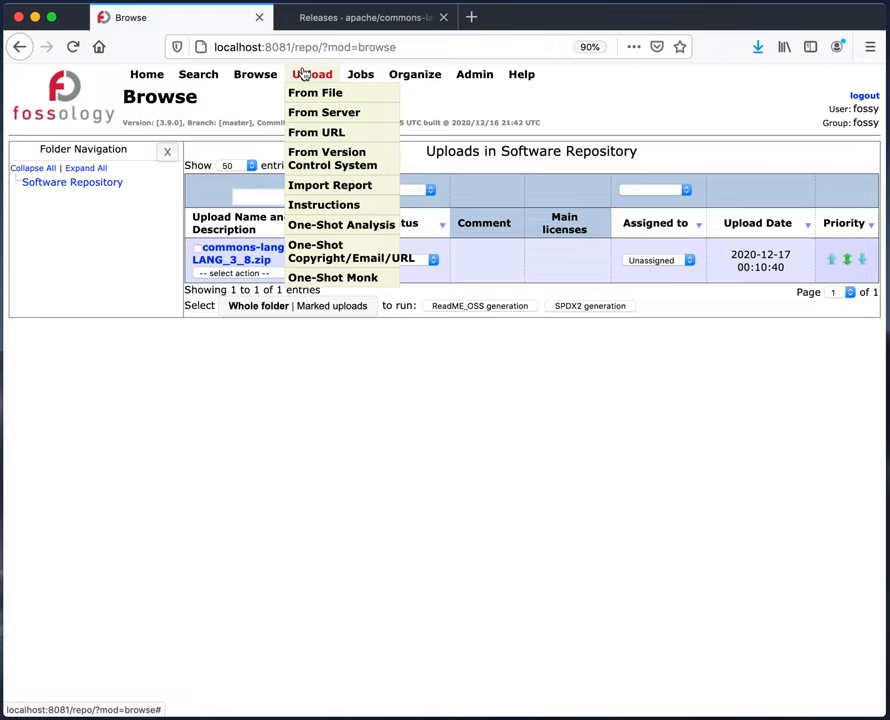
mouse_move(314, 92)
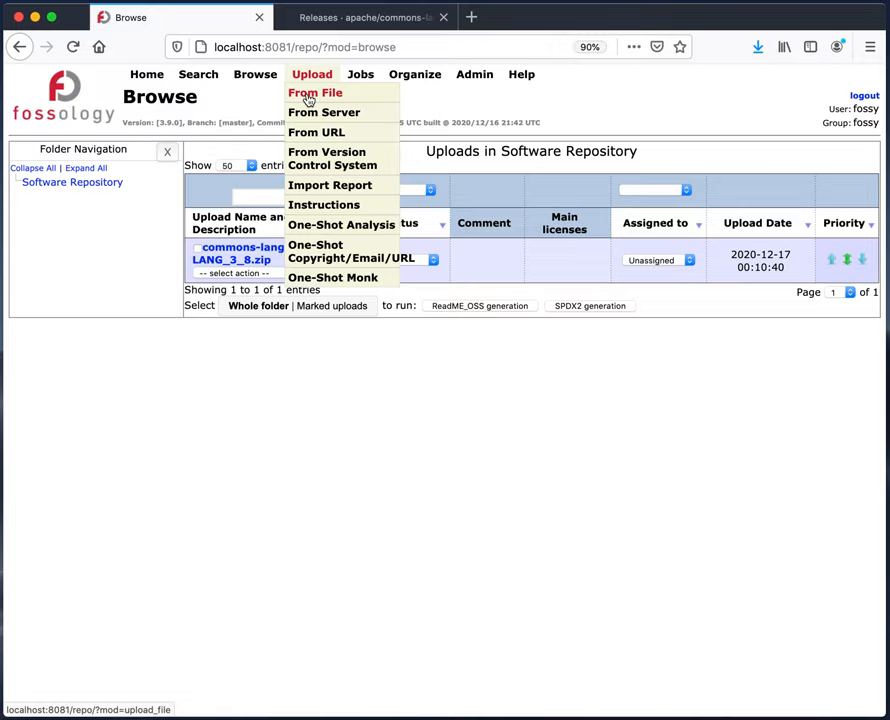
mouse_move(324, 112)
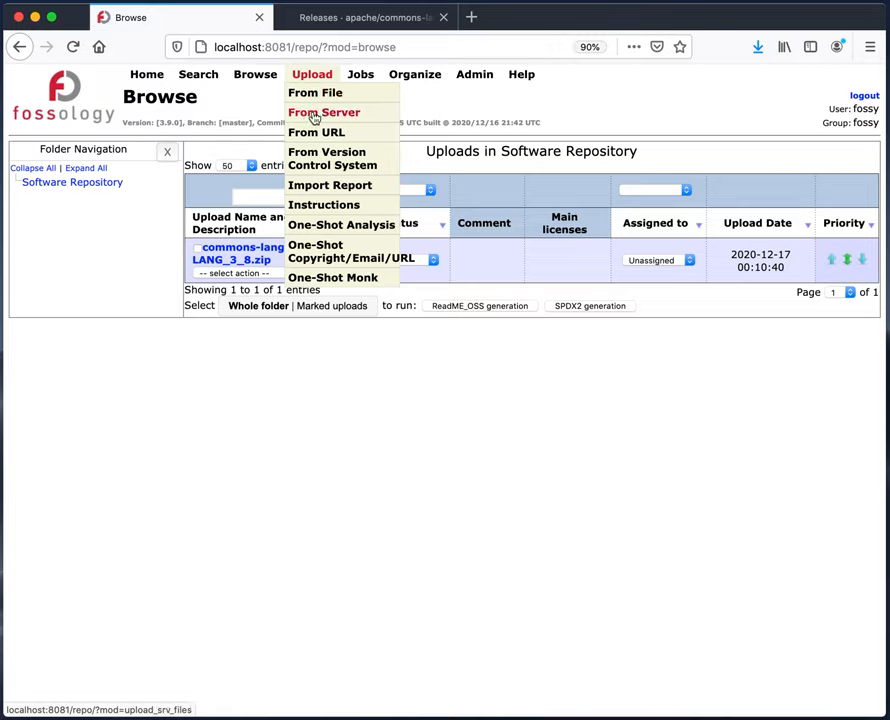
mouse_move(316, 132)
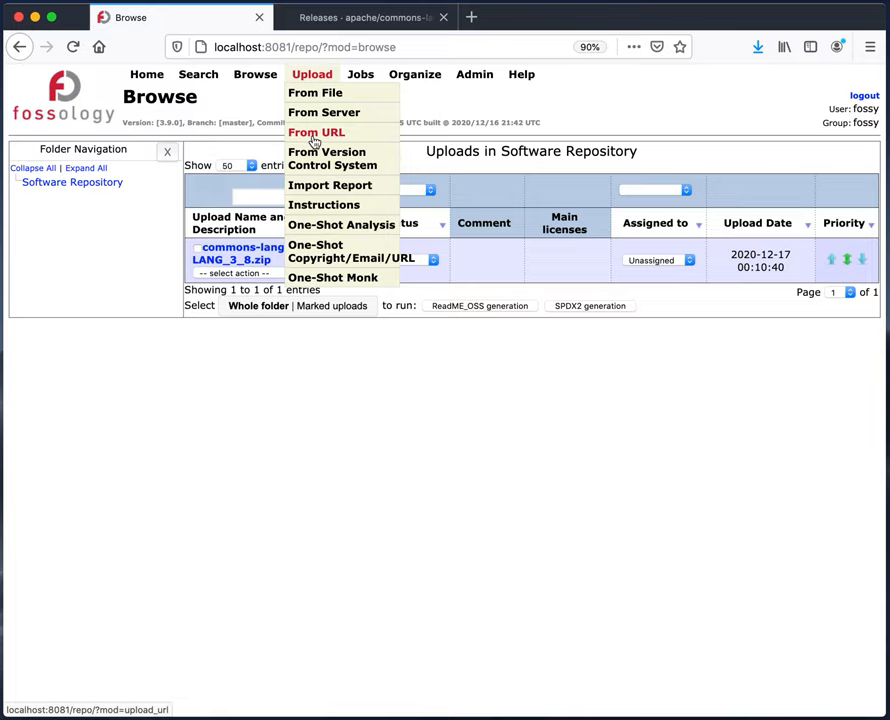
mouse_move(331, 158)
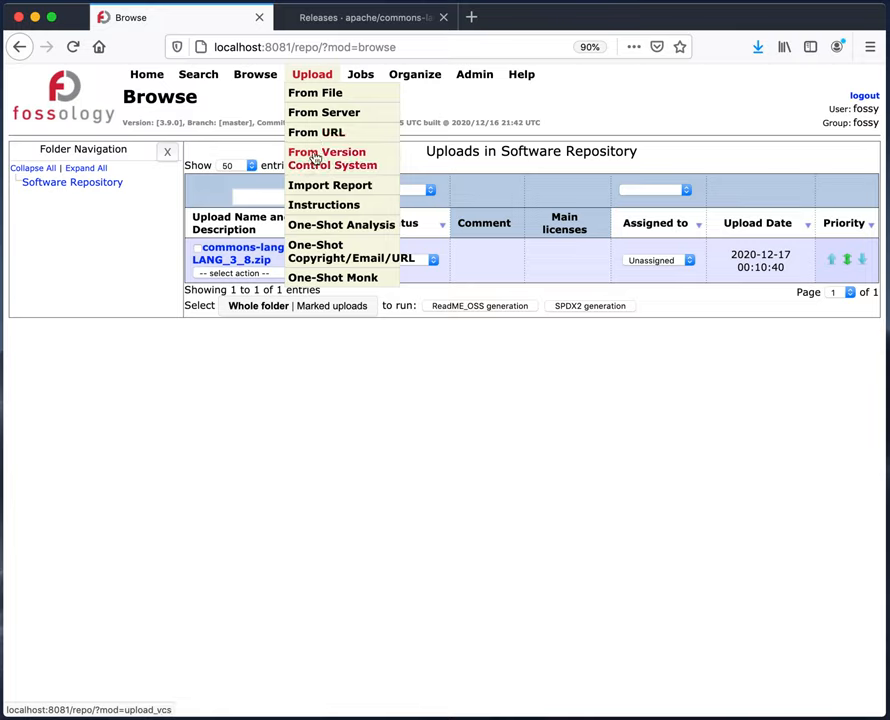
mouse_move(315, 92)
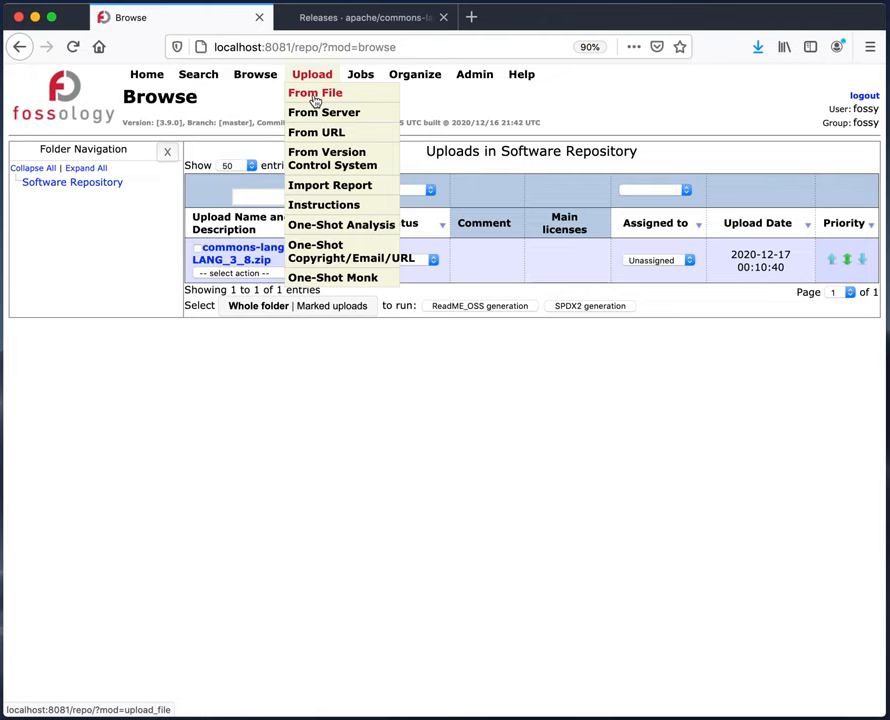
Step: Choose commons-lang-LANG_3_8.zip in the upload-from-file form and describe it as 'real upload'
left_click(315, 92)
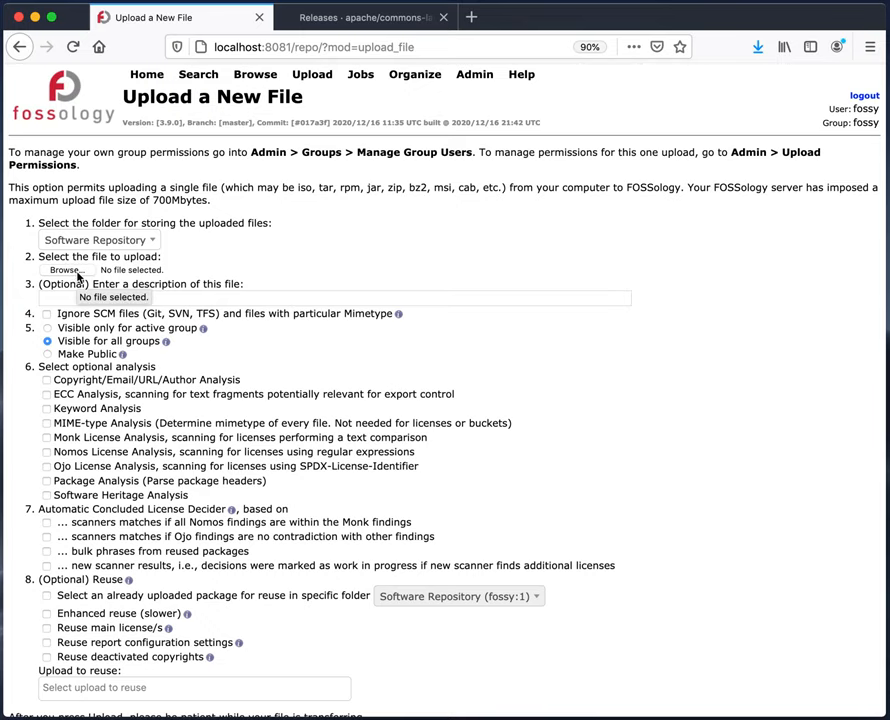
left_click(64, 270)
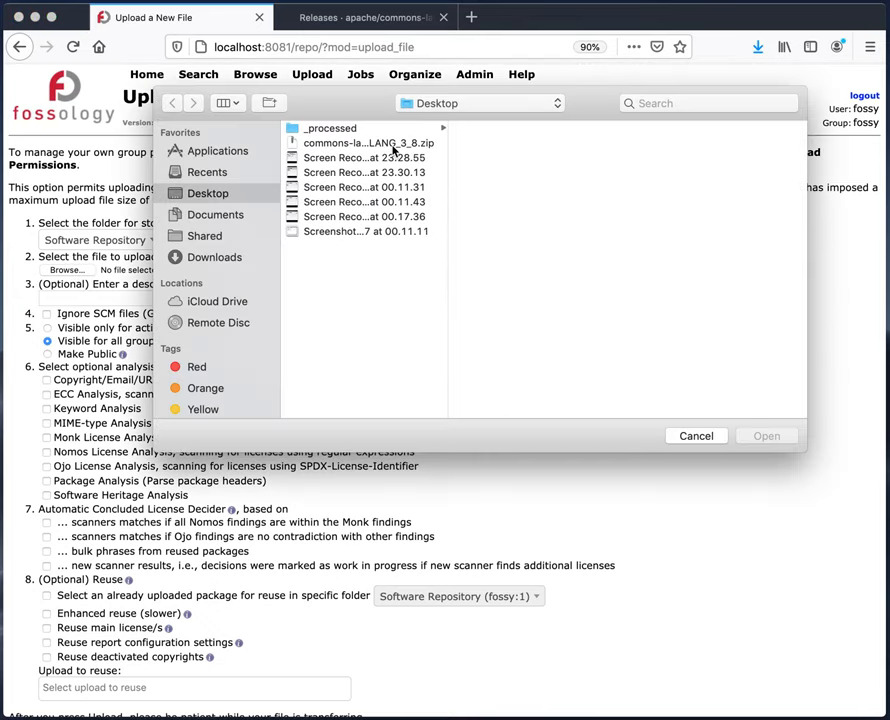
left_click(766, 435)
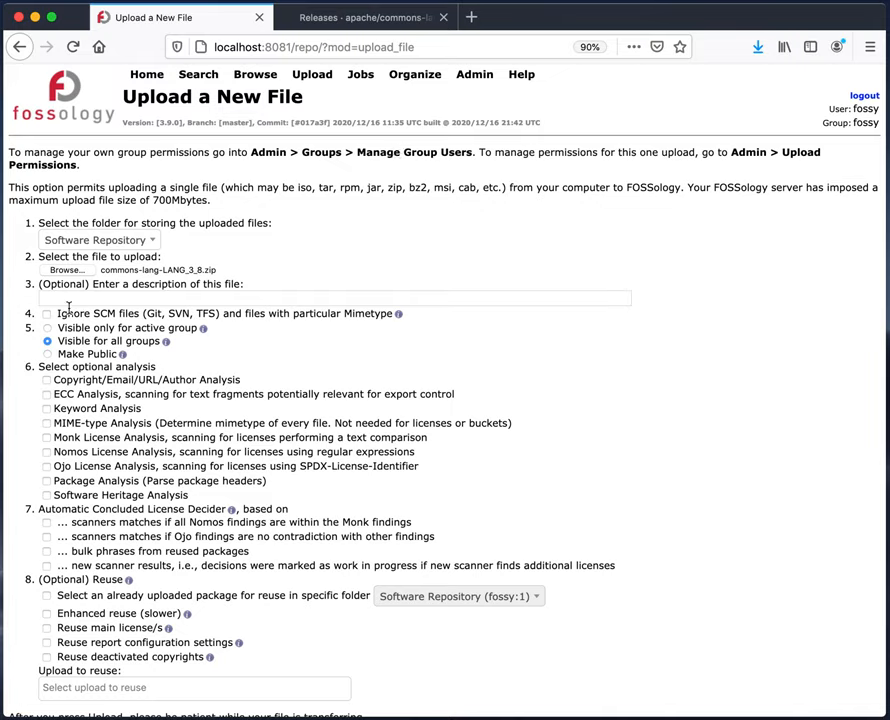
left_click(335, 298)
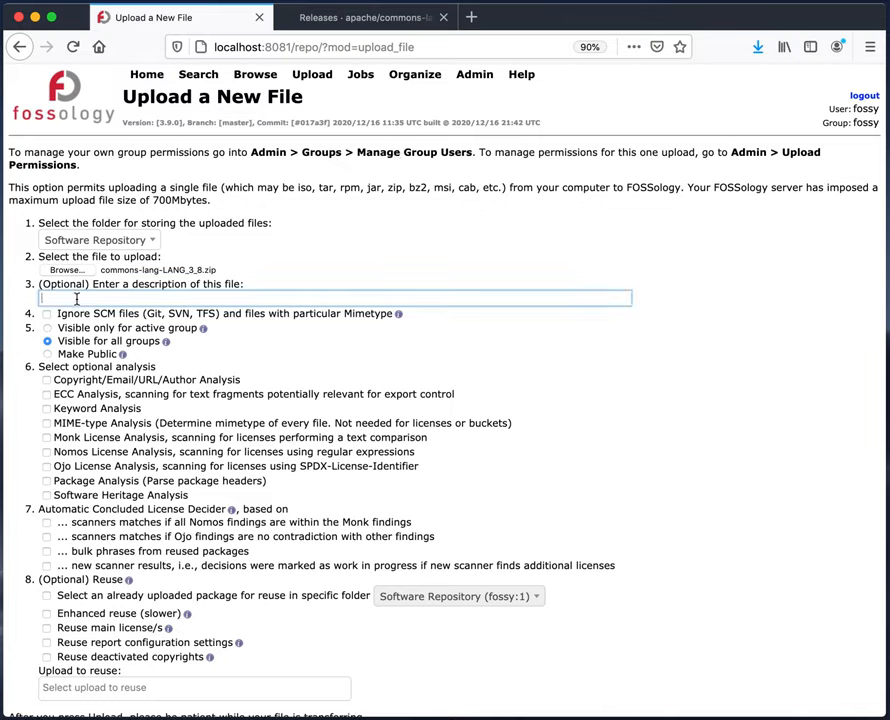
type("real upload")
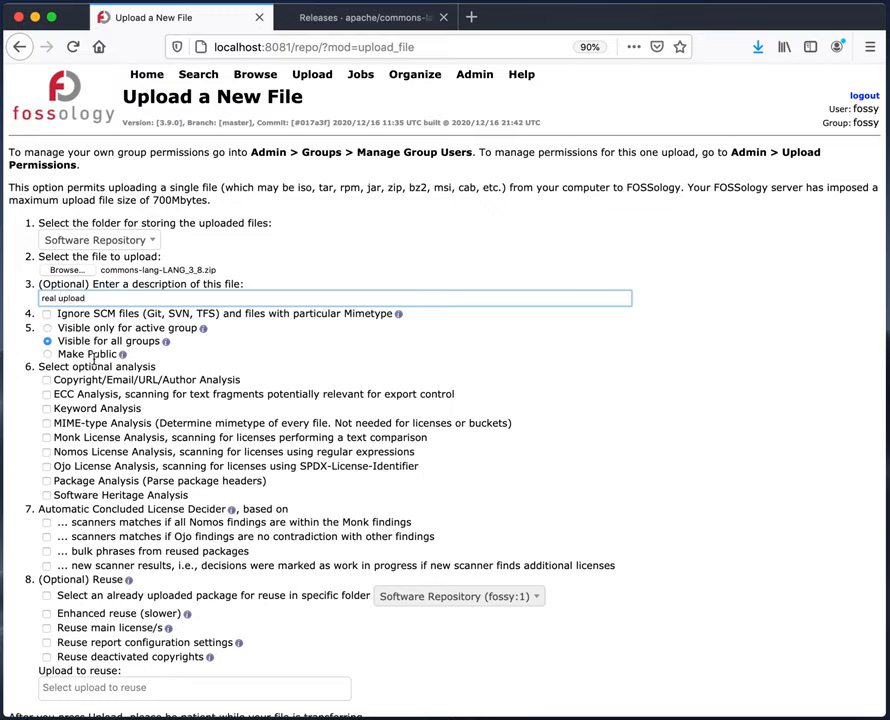
Step: Tick Copyright, ECC, Keyword, MIME-type, Monk, Nomos, Ojo and Package Analysis
left_click(46, 380)
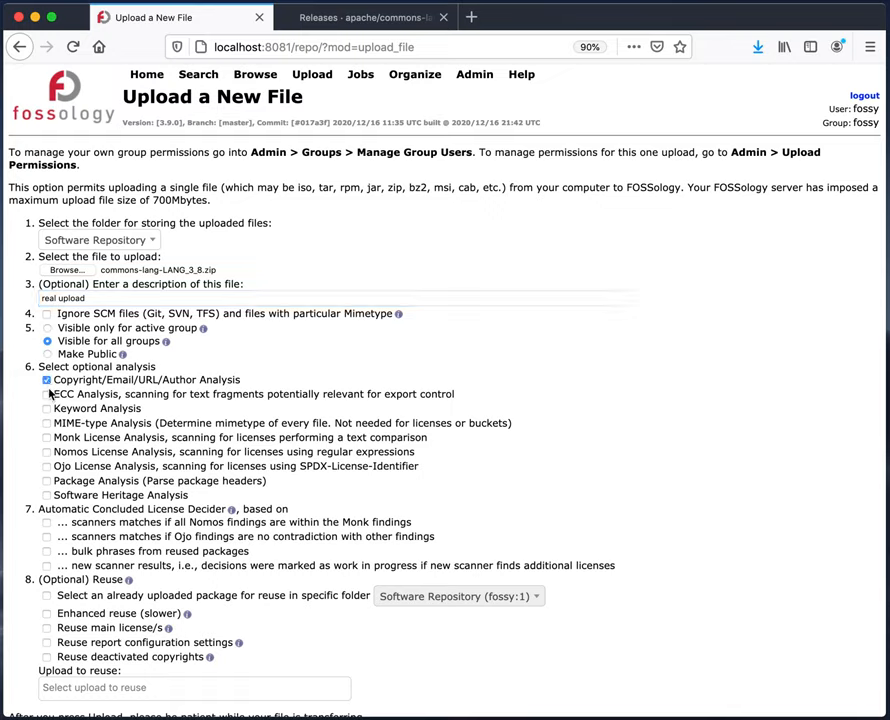
left_click(46, 422)
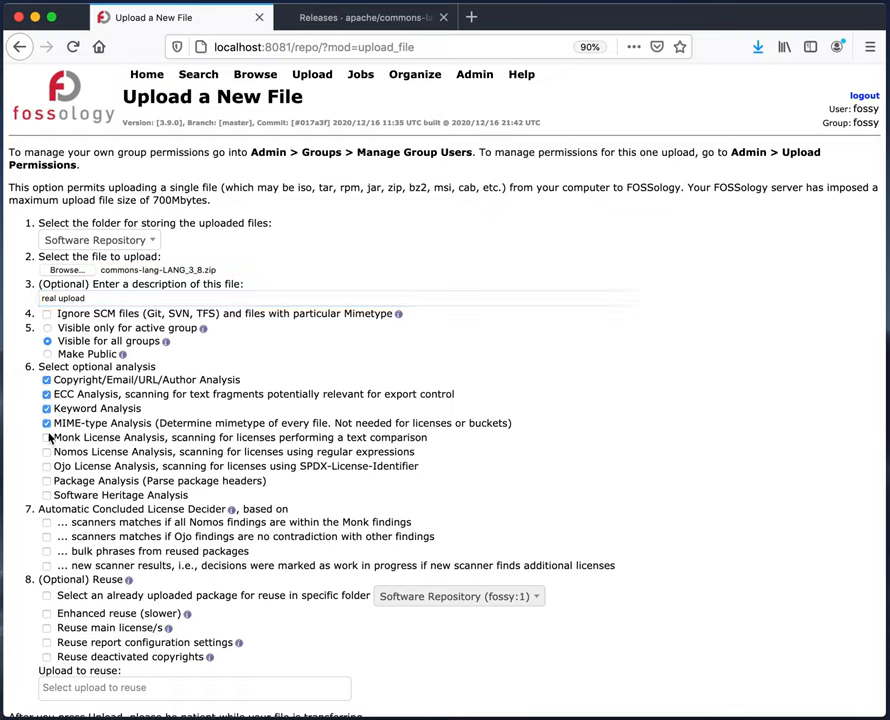
left_click(46, 437)
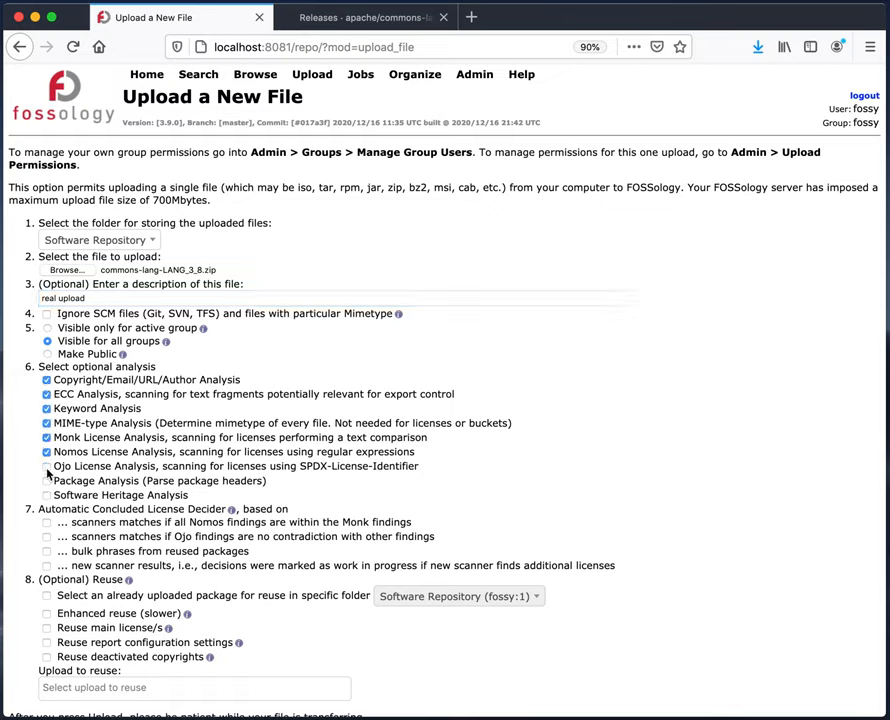
left_click(46, 466)
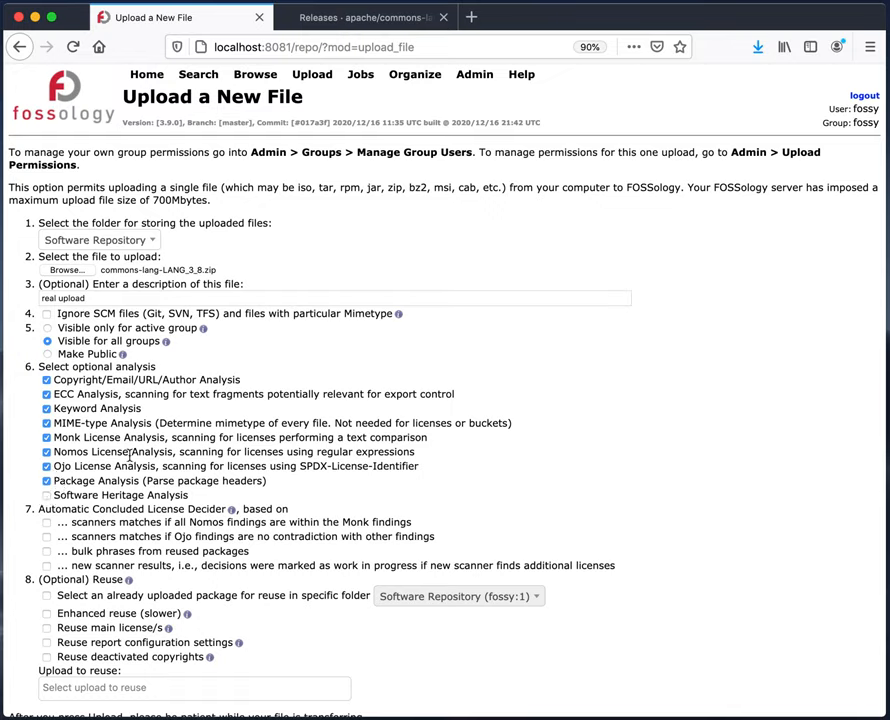
mouse_move(96, 507)
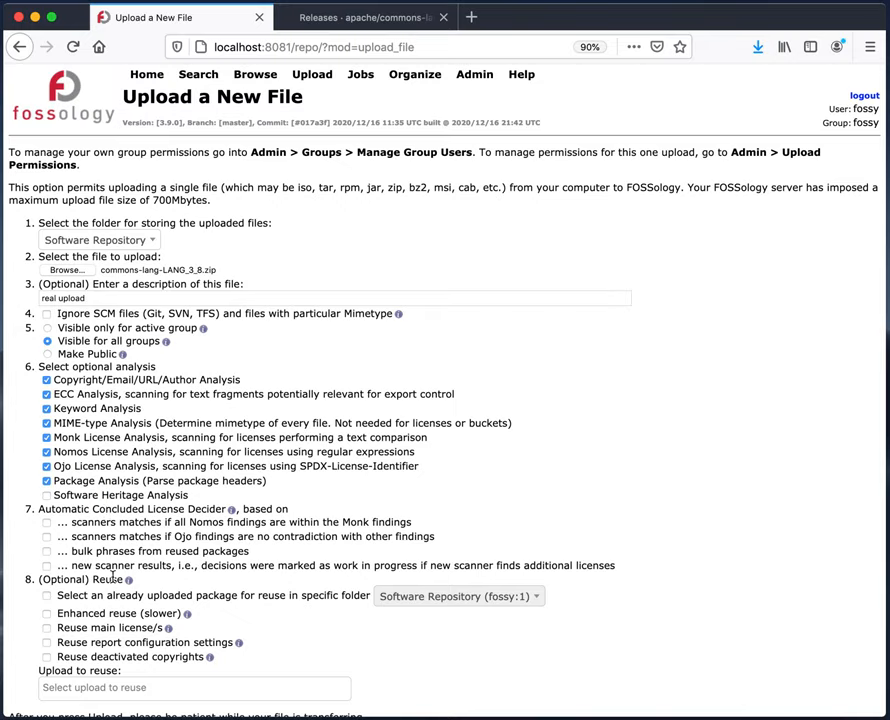
mouse_move(129, 580)
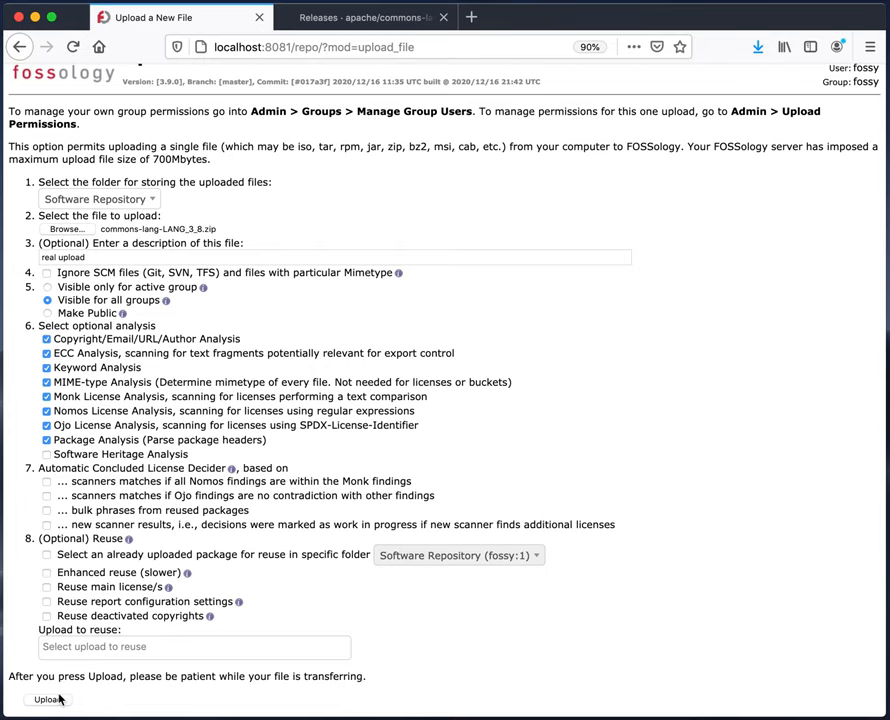
Step: Submit the commons-lang-LANG_3_8.zip upload with the selected analyses
left_click(46, 699)
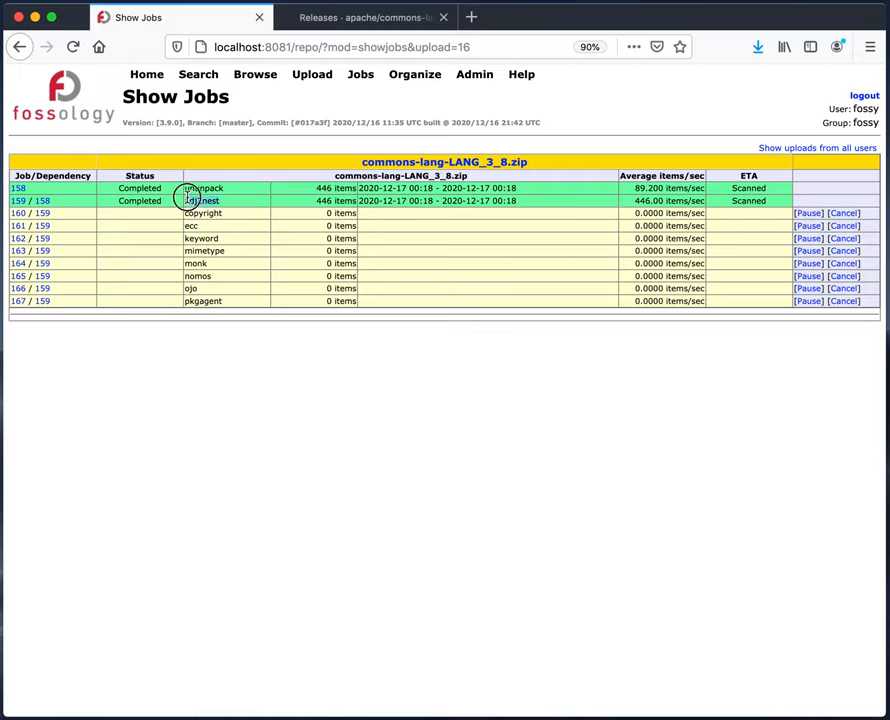
mouse_move(371, 225)
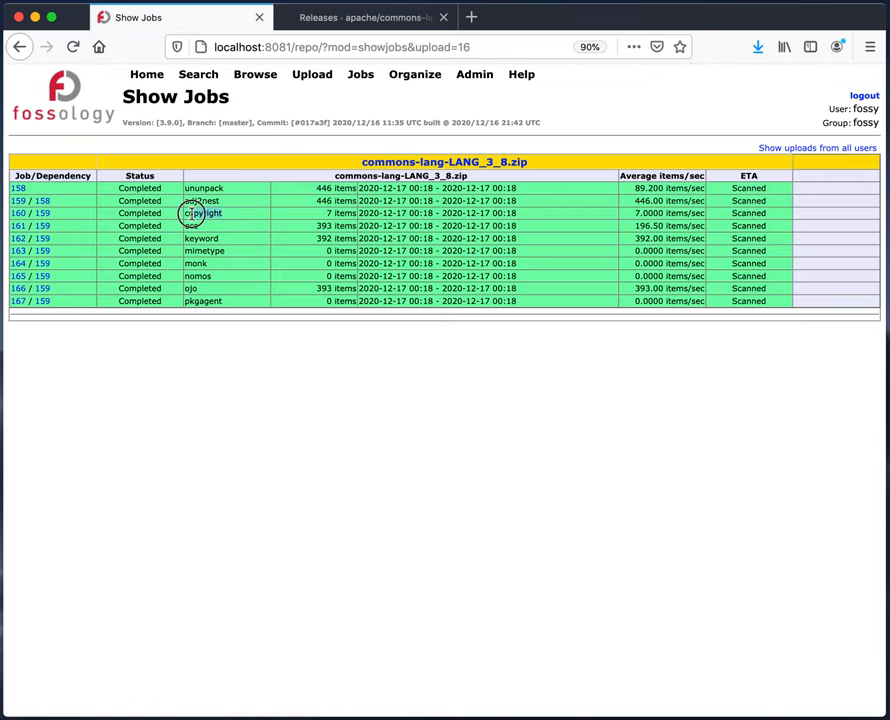
mouse_move(232, 242)
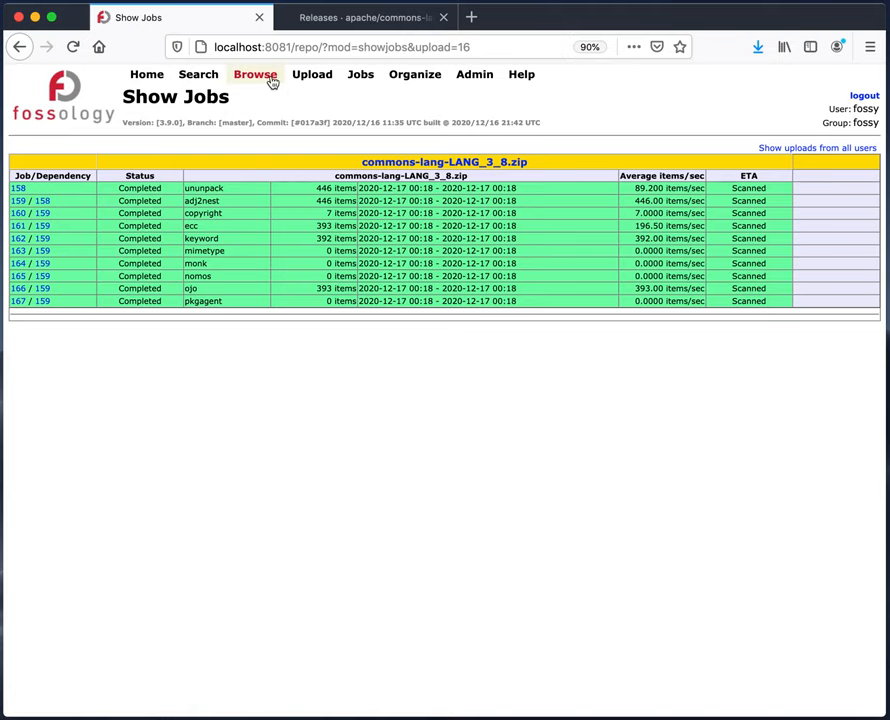
Step: Open the License Browser for commons-lang-LANG_3_8.zip showing Apache-2.0 in 385 files
left_click(254, 74)
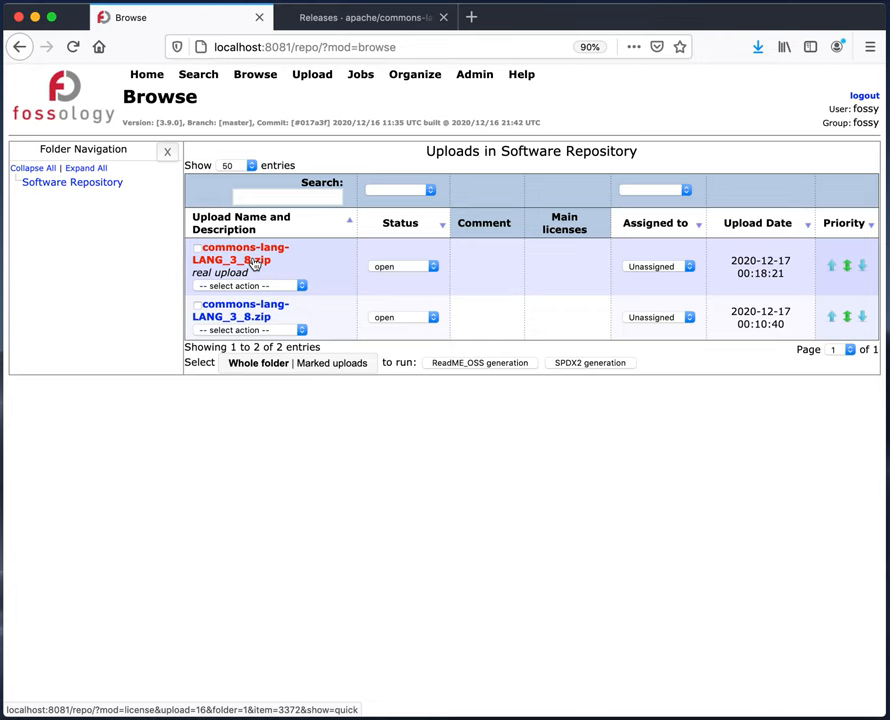
left_click(240, 260)
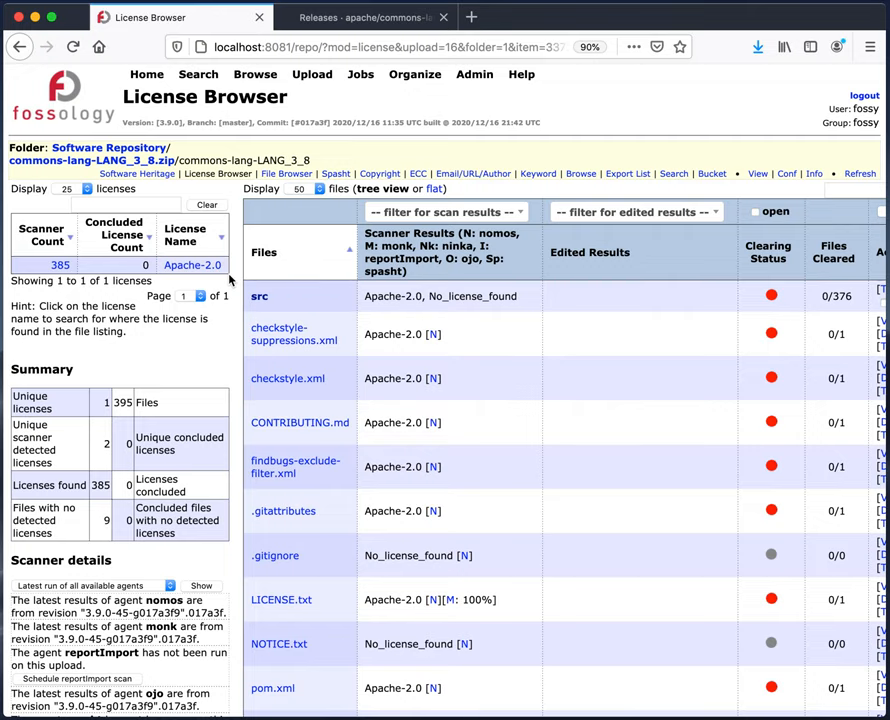
scroll("down", 3)
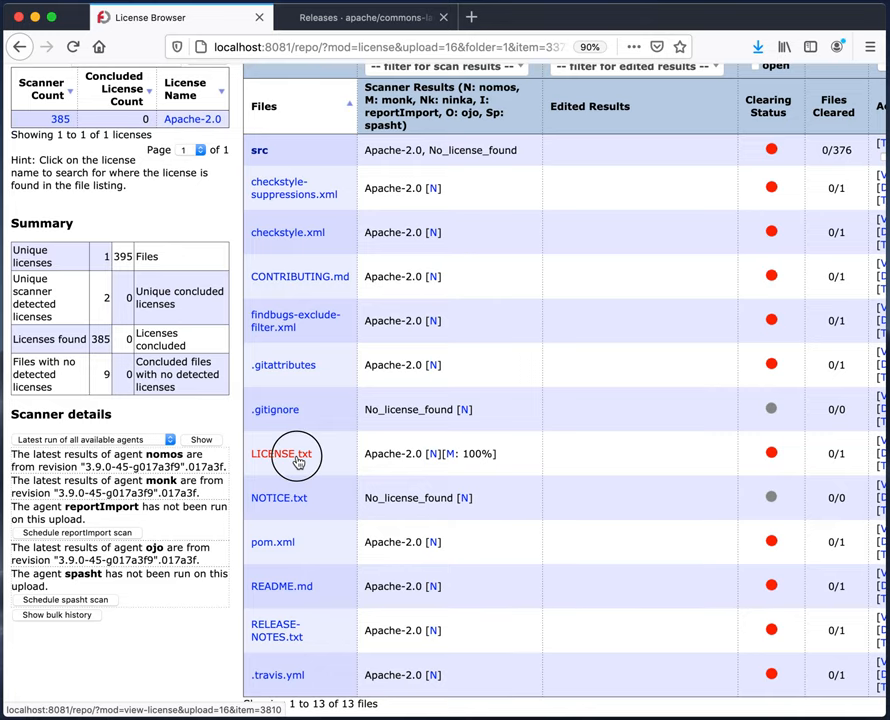
Step: Compare LICENSE.txt against the Apache-2.0 text and submit it as Identified
left_click(284, 454)
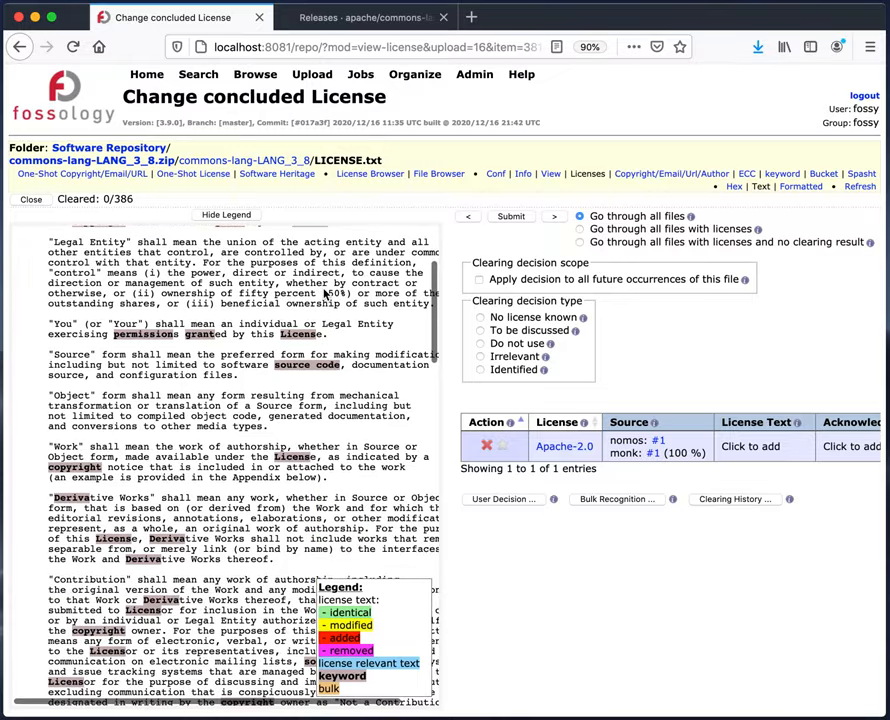
scroll("down", 3)
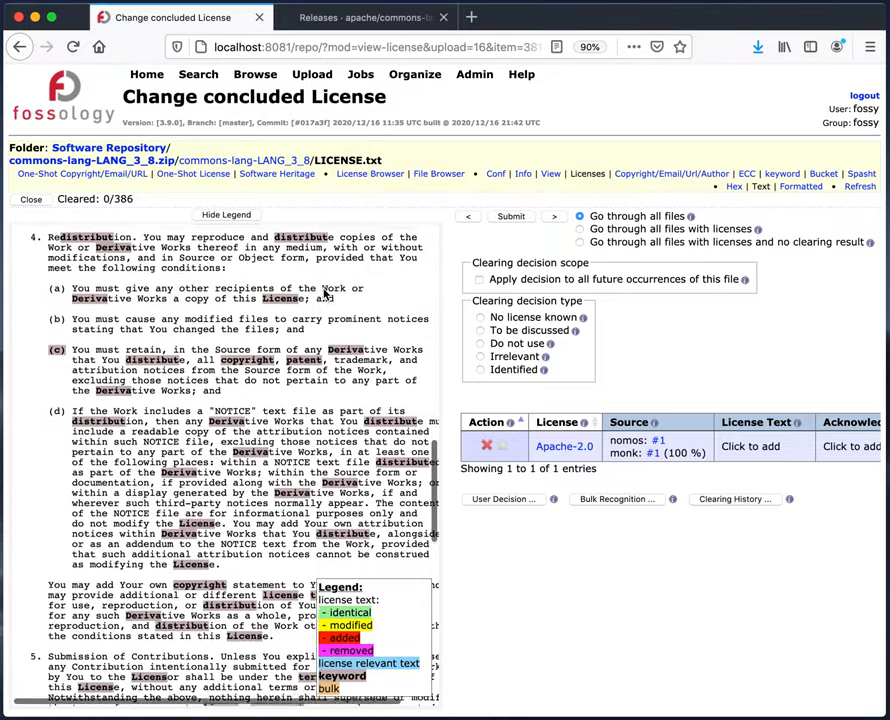
scroll("down", 3)
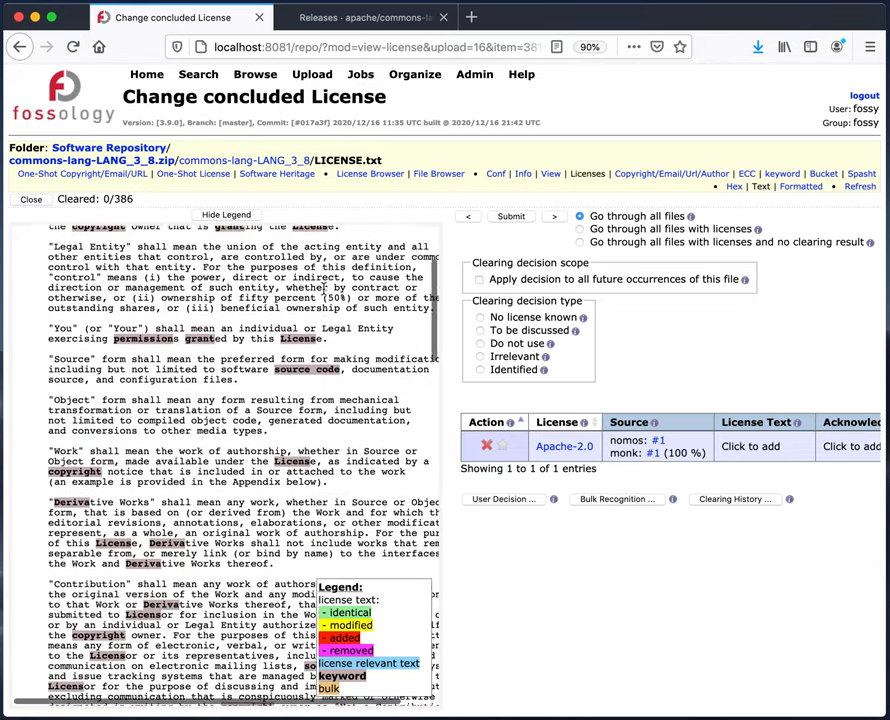
left_click(652, 452)
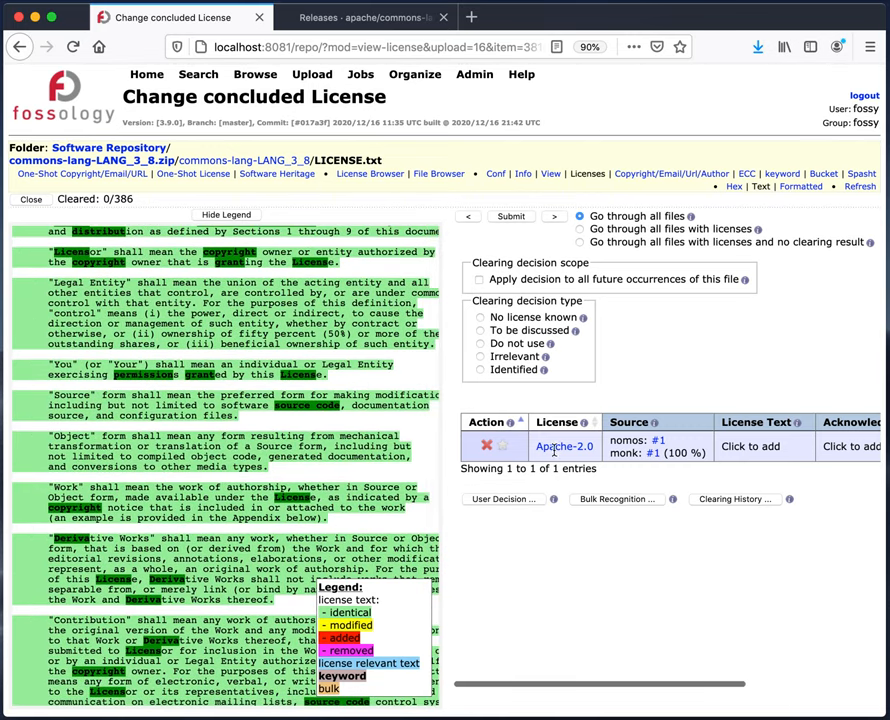
left_click(487, 370)
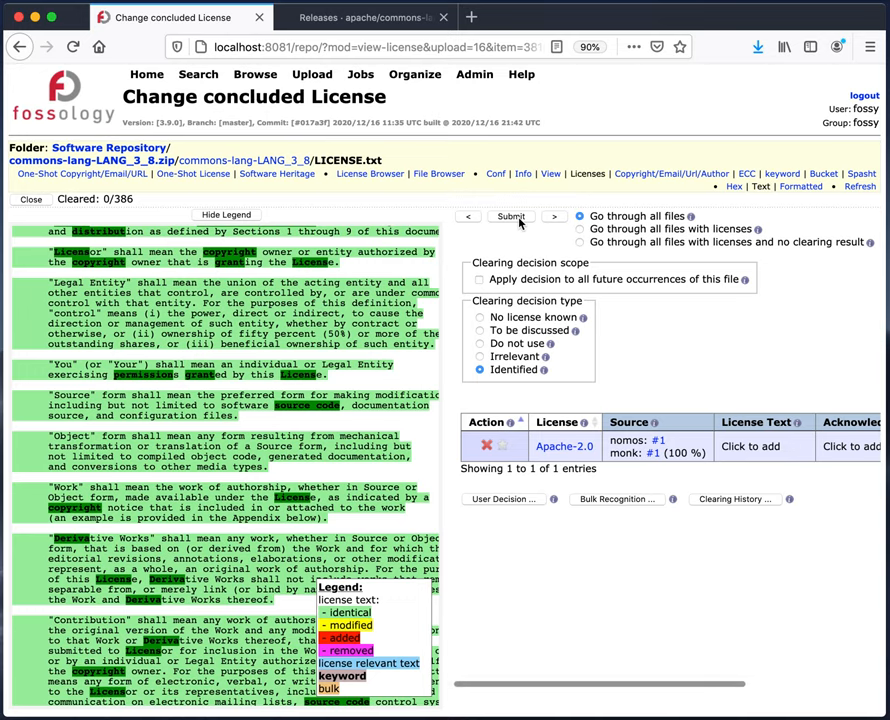
left_click(511, 216)
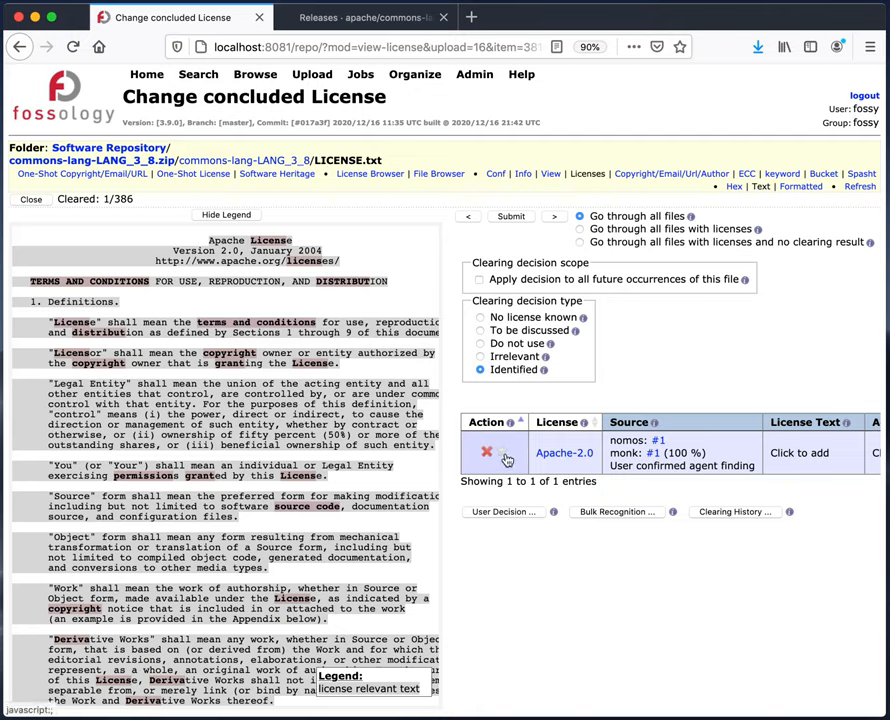
mouse_move(508, 460)
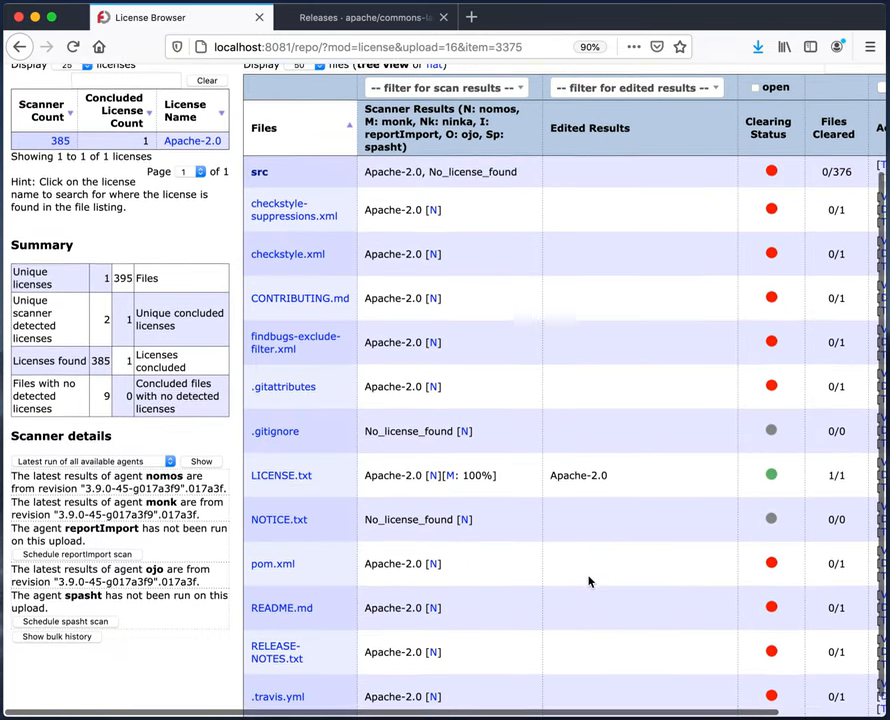
Step: Scroll the License Browser toward src/main/java/org/apache/commons/lang3
scroll("down", 3)
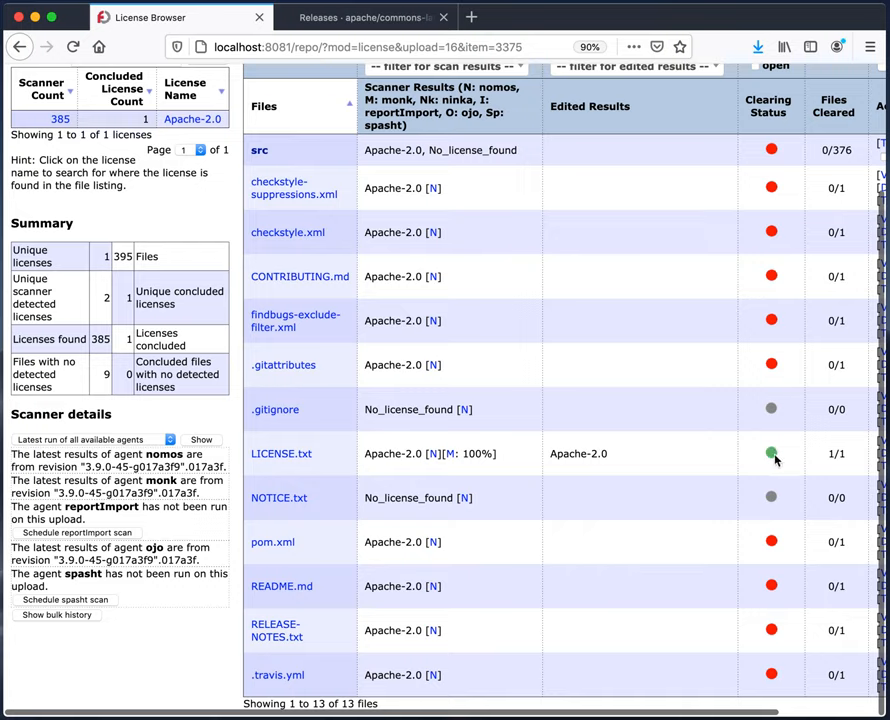
mouse_move(775, 456)
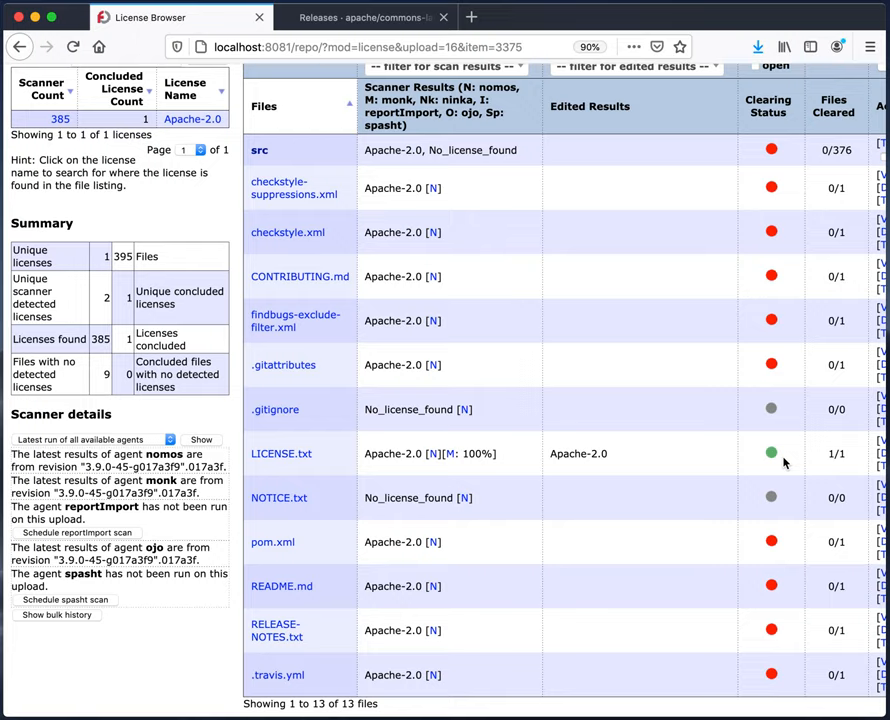
mouse_move(568, 410)
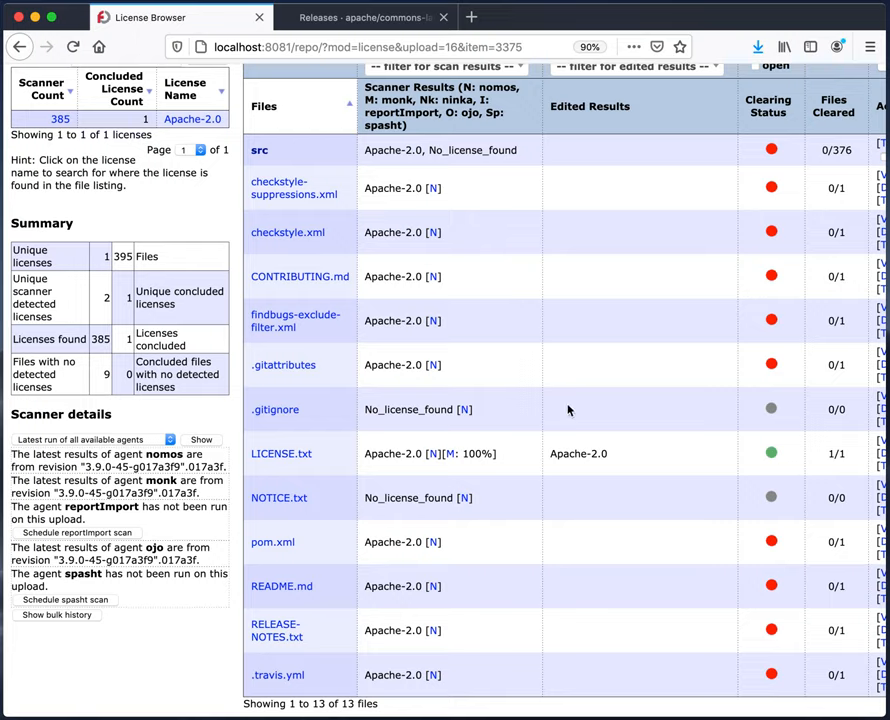
mouse_move(260, 150)
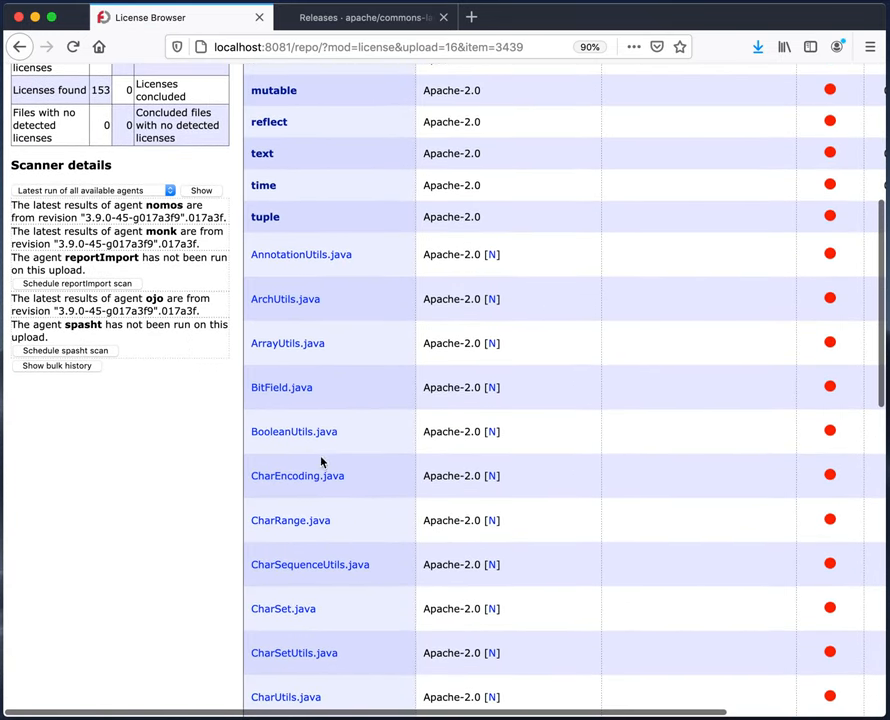
Step: Submit BooleanUtils.java as an Identified Apache-2.0 file
left_click(294, 431)
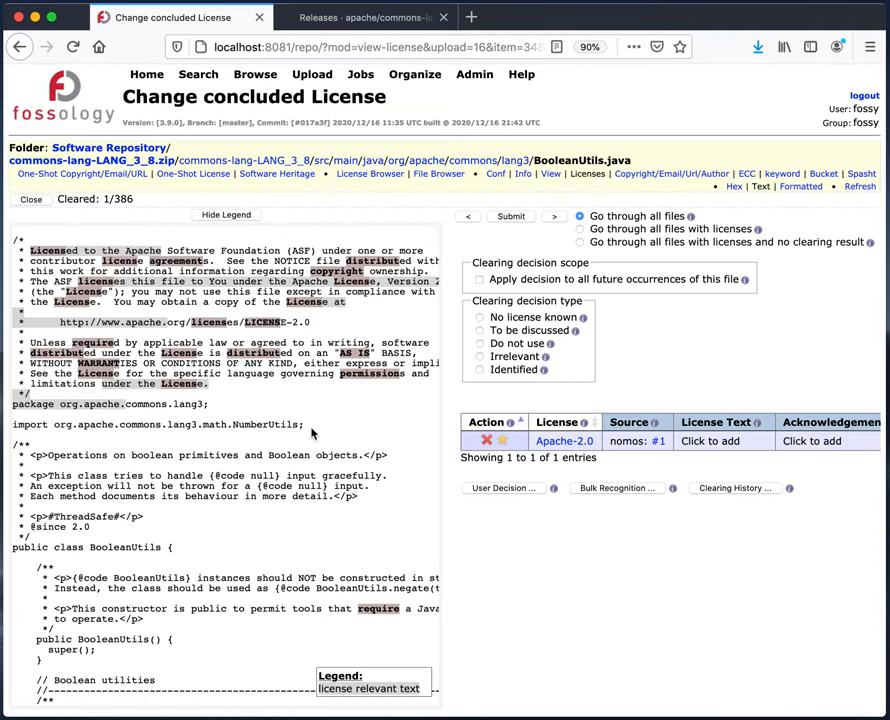
mouse_move(226, 405)
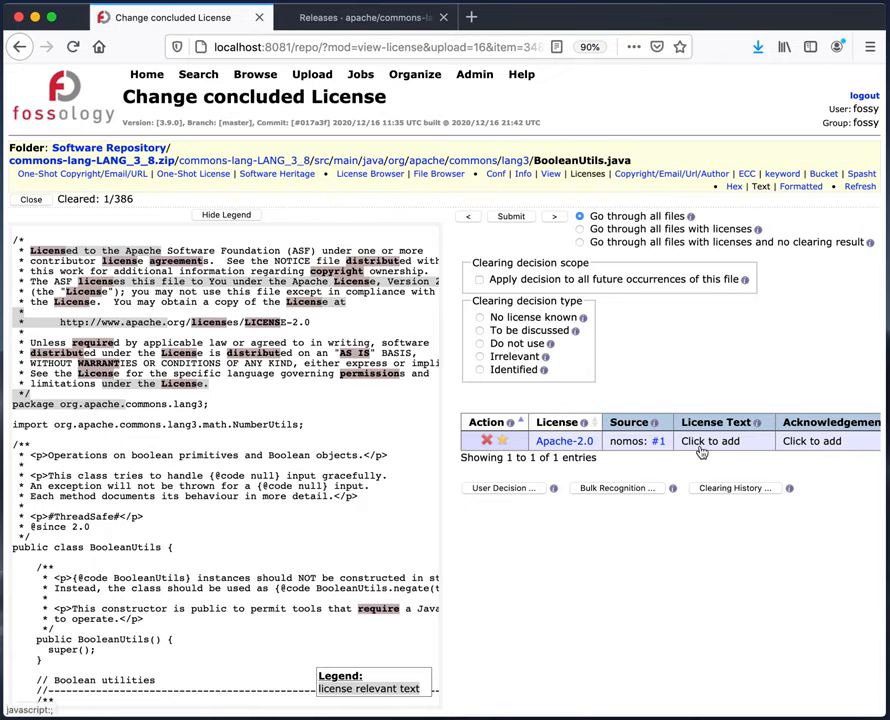
mouse_move(394, 430)
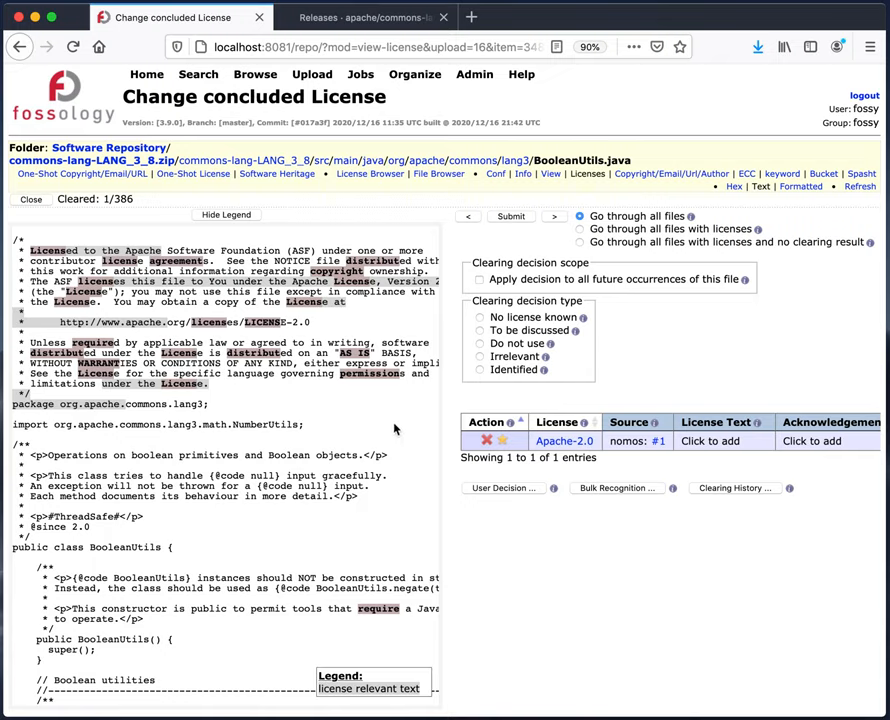
mouse_move(360, 310)
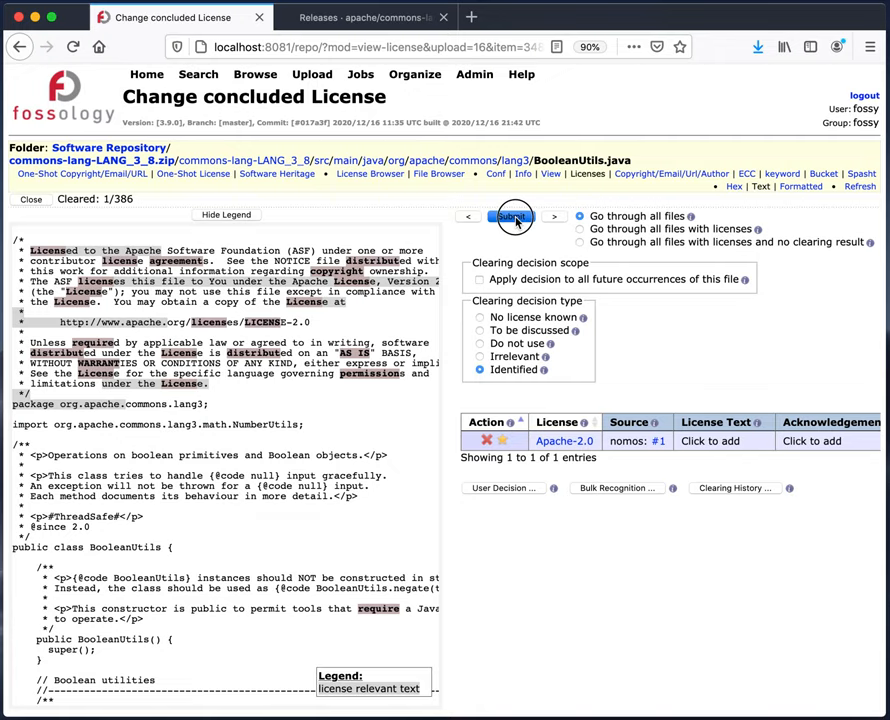
left_click(511, 217)
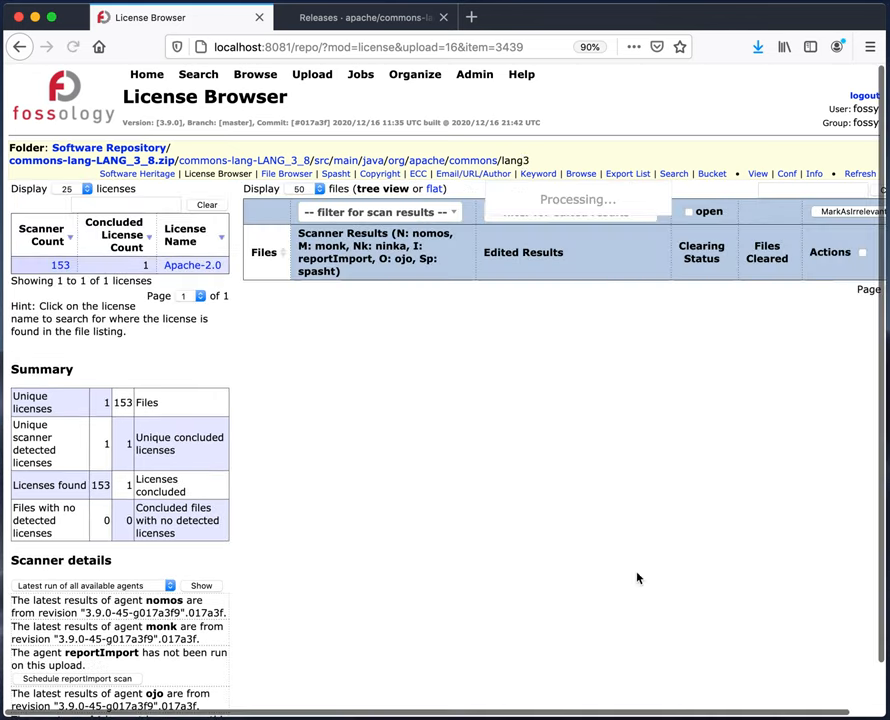
Step: Open CharEncoding.java and choose Identified for its Apache-2.0 finding, without submitting
scroll("down", 3)
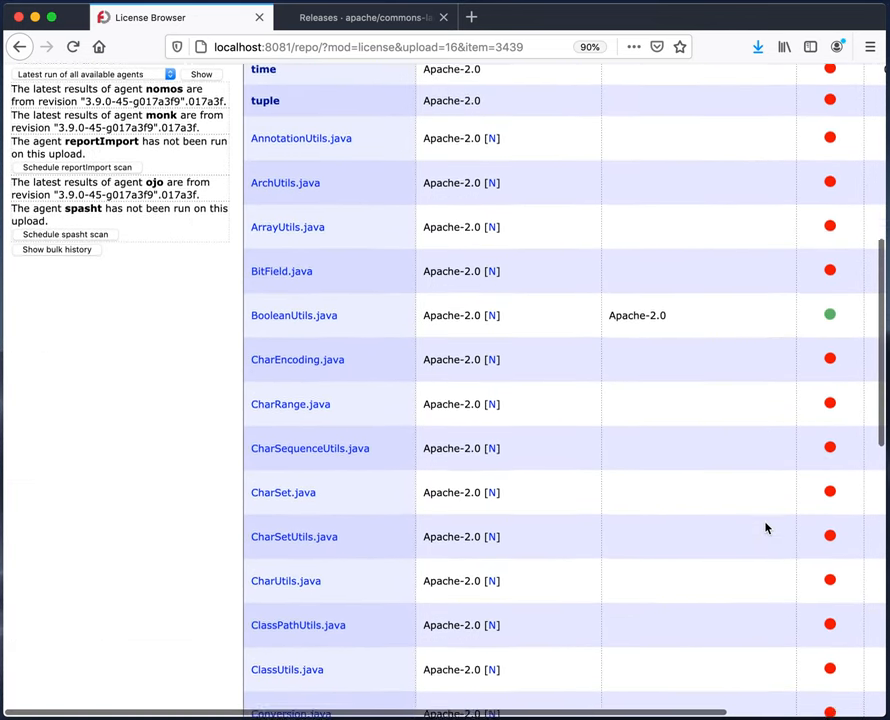
scroll("down", 3)
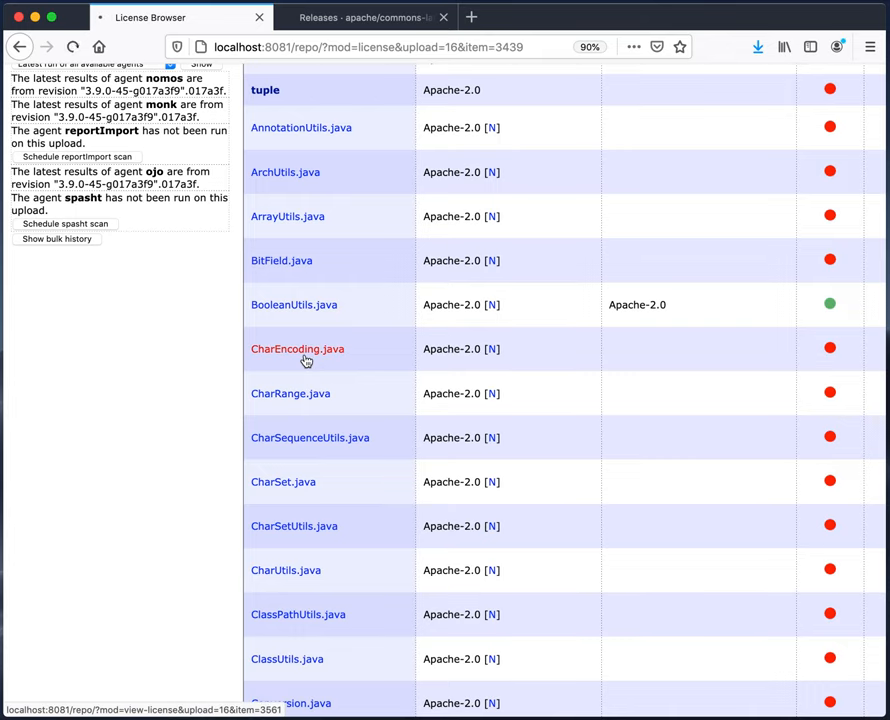
left_click(297, 348)
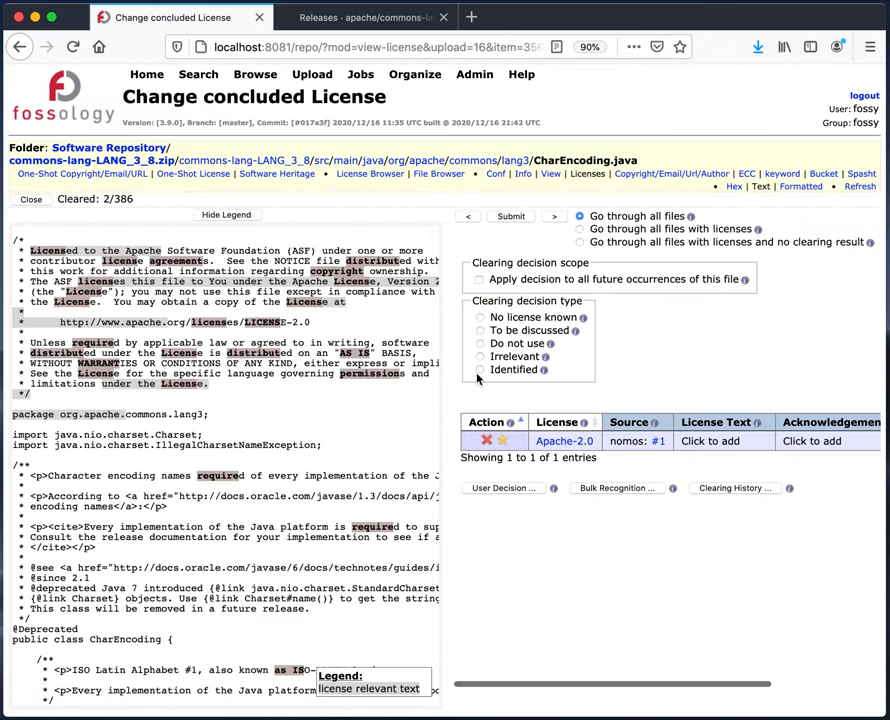
left_click(479, 370)
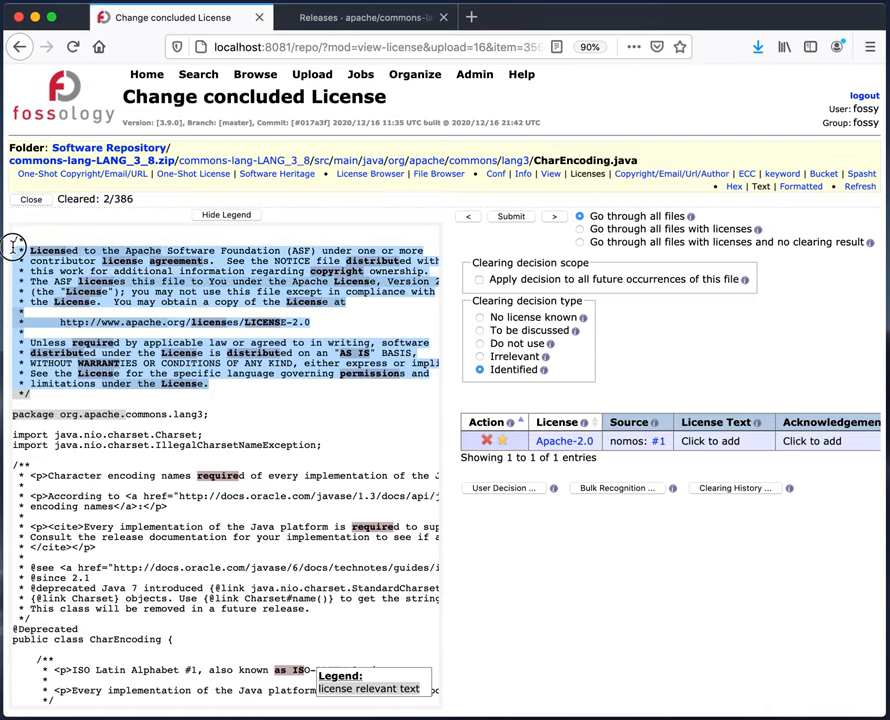
mouse_move(260, 316)
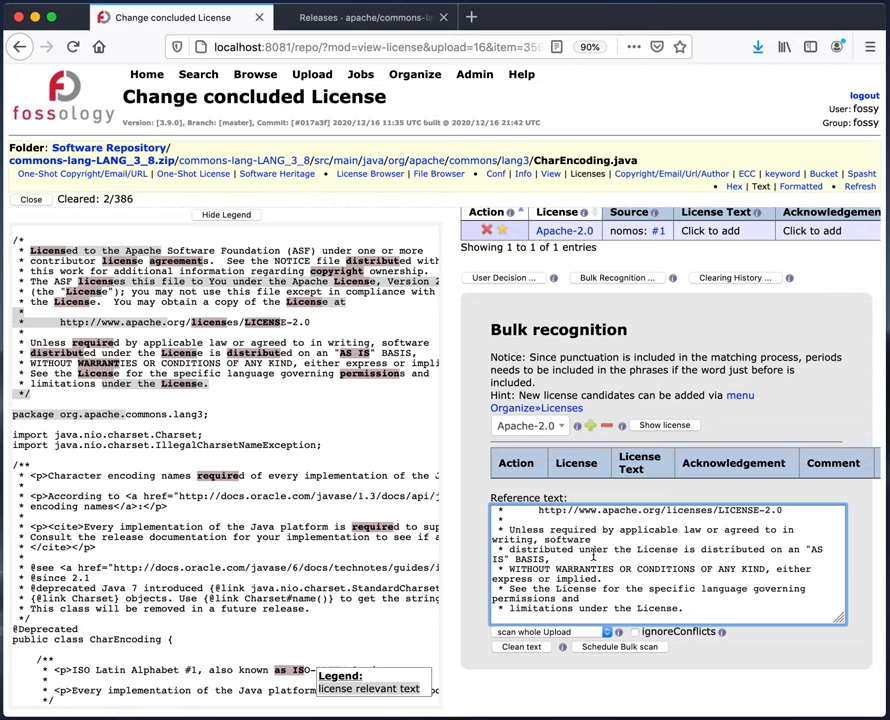
mouse_move(577, 426)
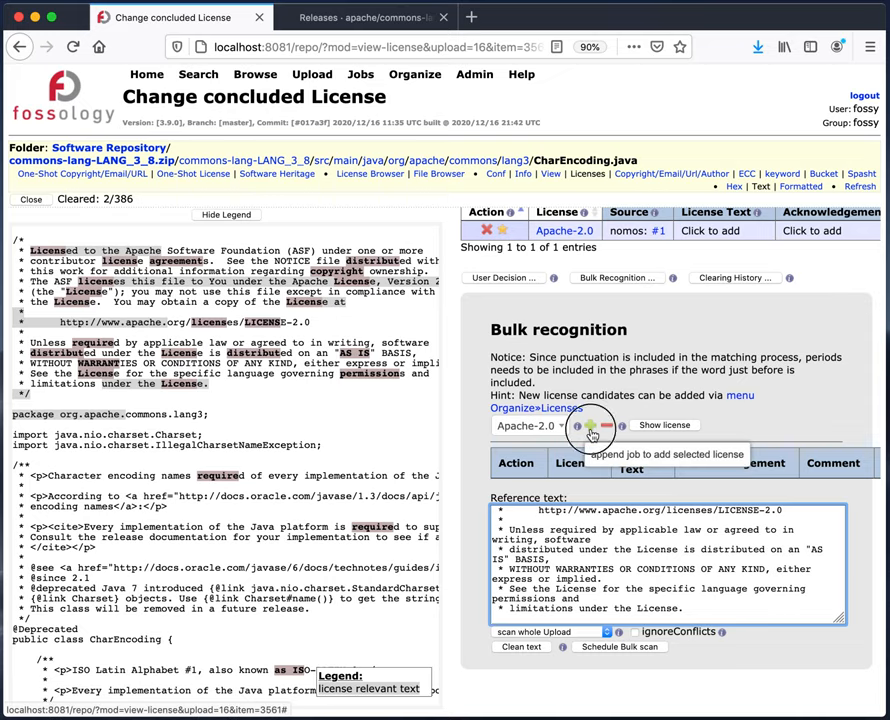
Step: Add Apache-2.0 to the bulk scan and schedule it over the whole upload
left_click(592, 434)
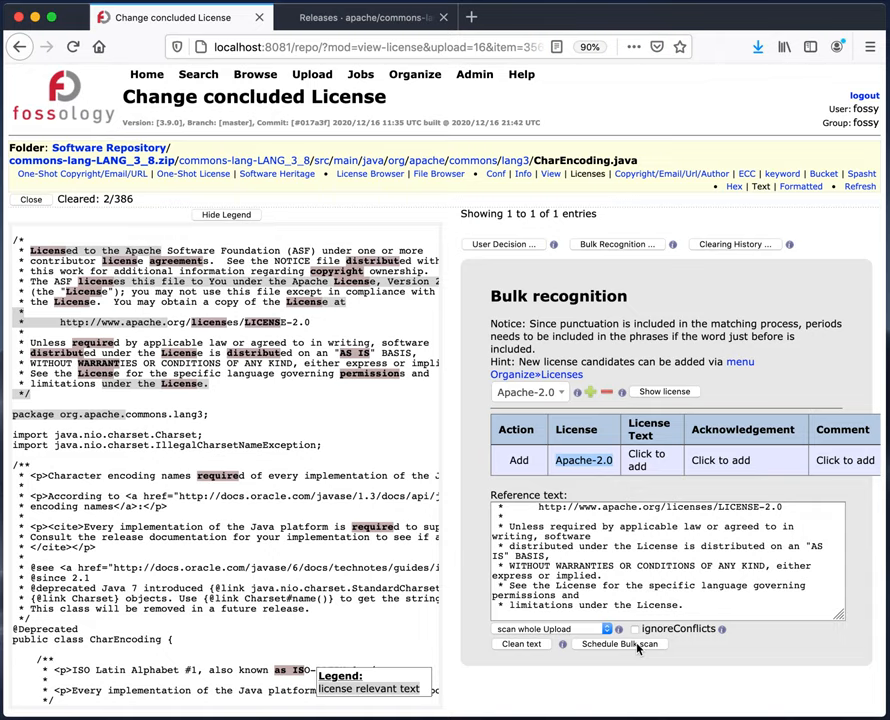
left_click(619, 643)
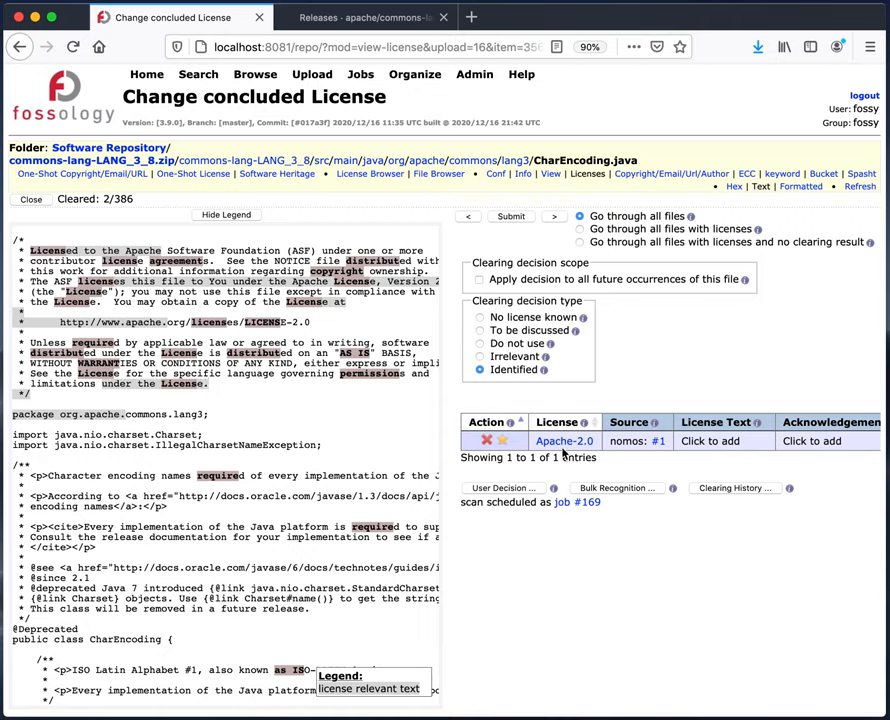
mouse_move(564, 441)
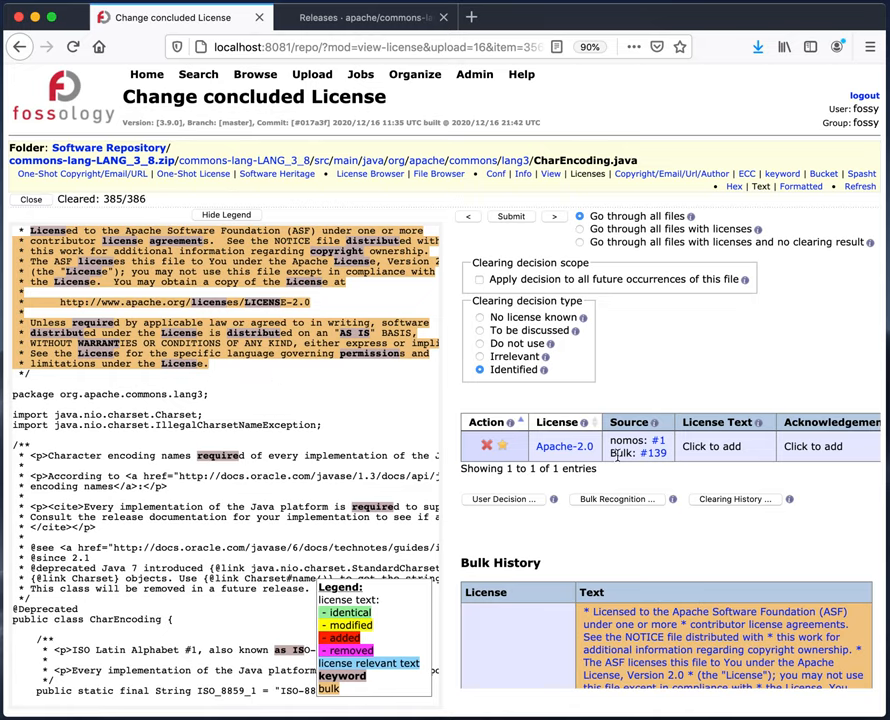
Step: Show the clearing history for CharEncoding.java after the bulk scan clears 385 of 386 files
left_click(735, 499)
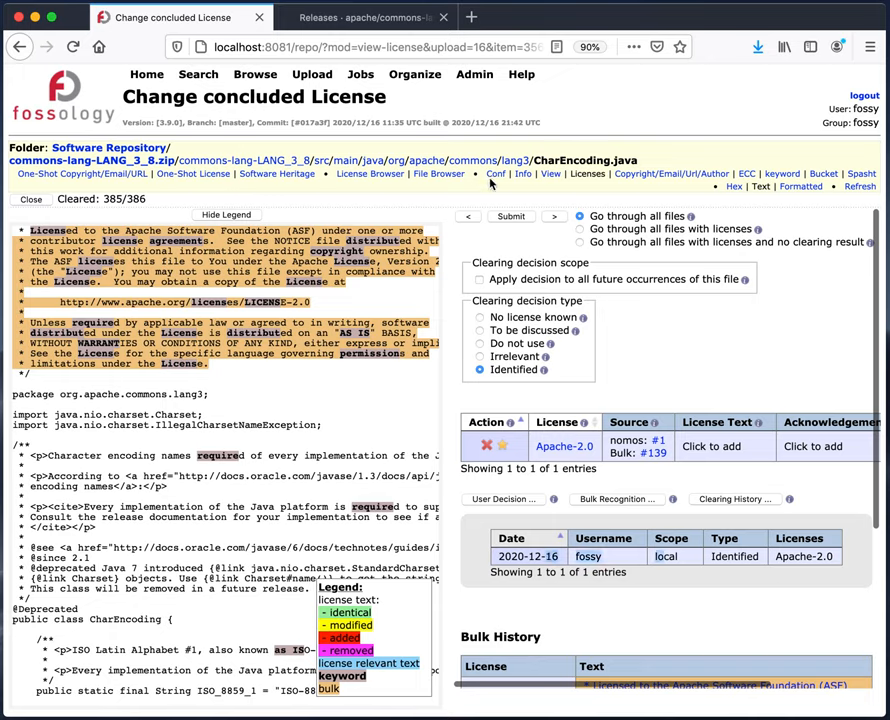
mouse_move(515, 160)
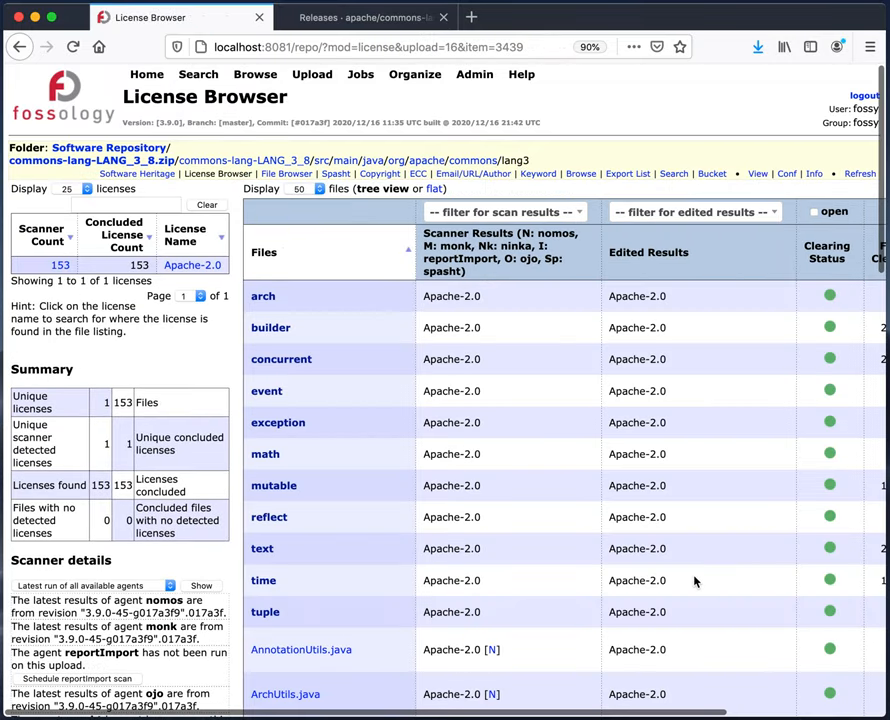
Step: Browse src > test > lang3 > time and open FastDateParserTest.java for clearing
scroll("down", 3)
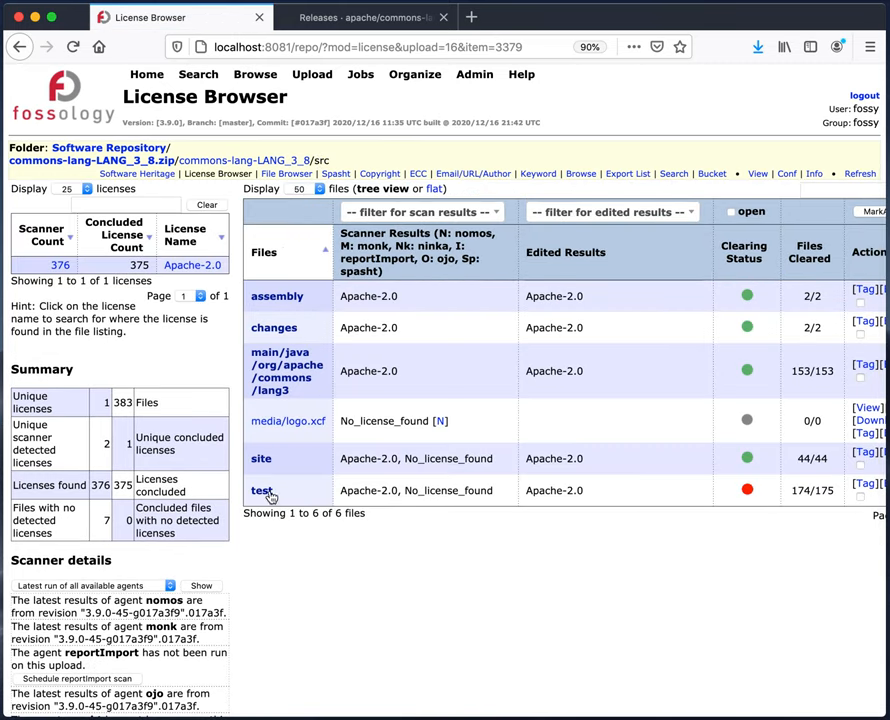
left_click(262, 490)
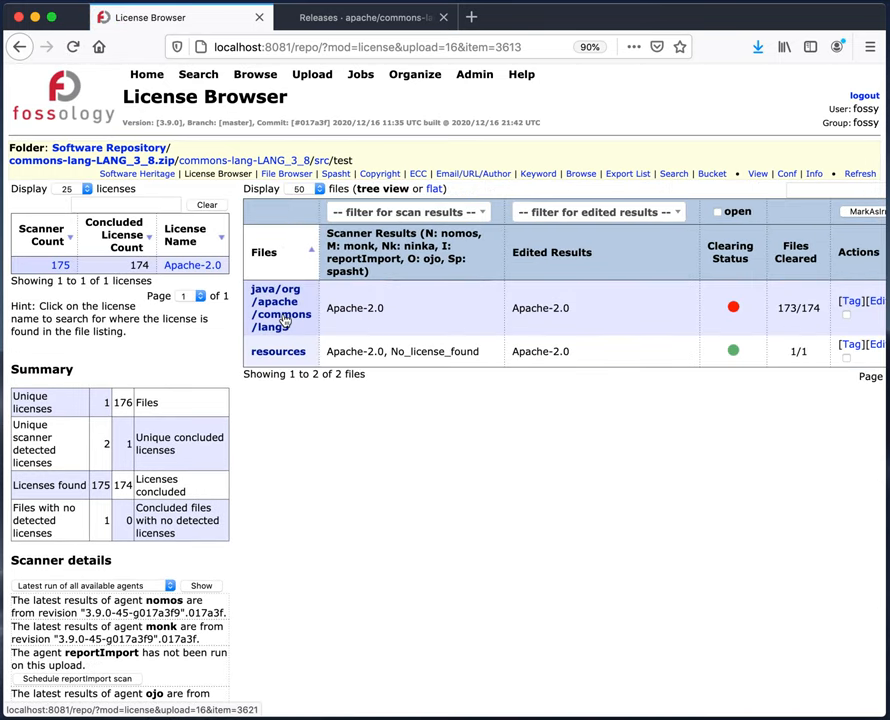
left_click(282, 307)
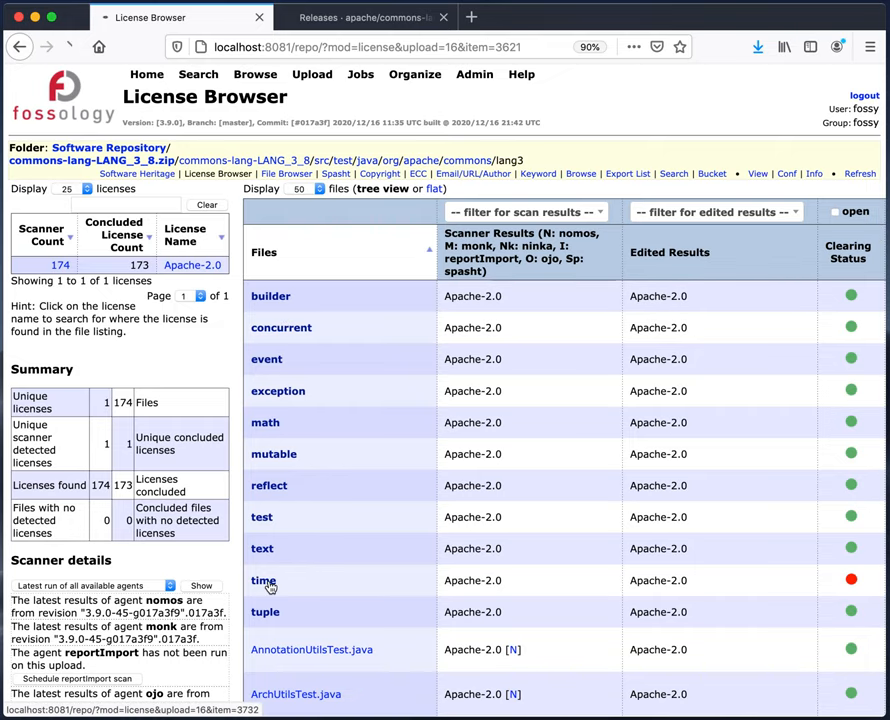
left_click(263, 580)
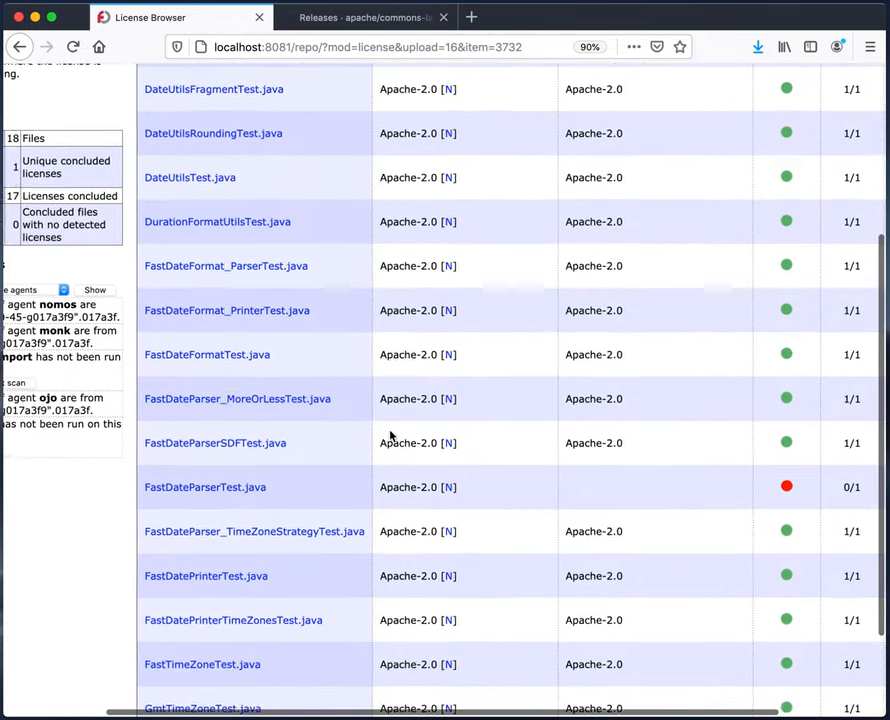
left_click(205, 487)
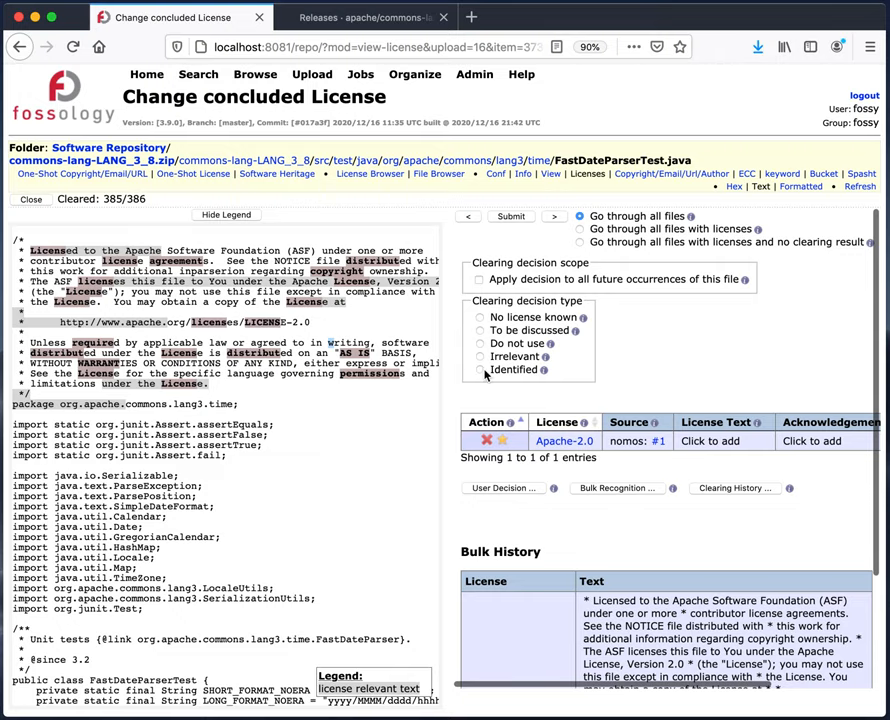
Step: Mark FastDateParserTest.java's Apache-2.0 finding as Identified
left_click(510, 216)
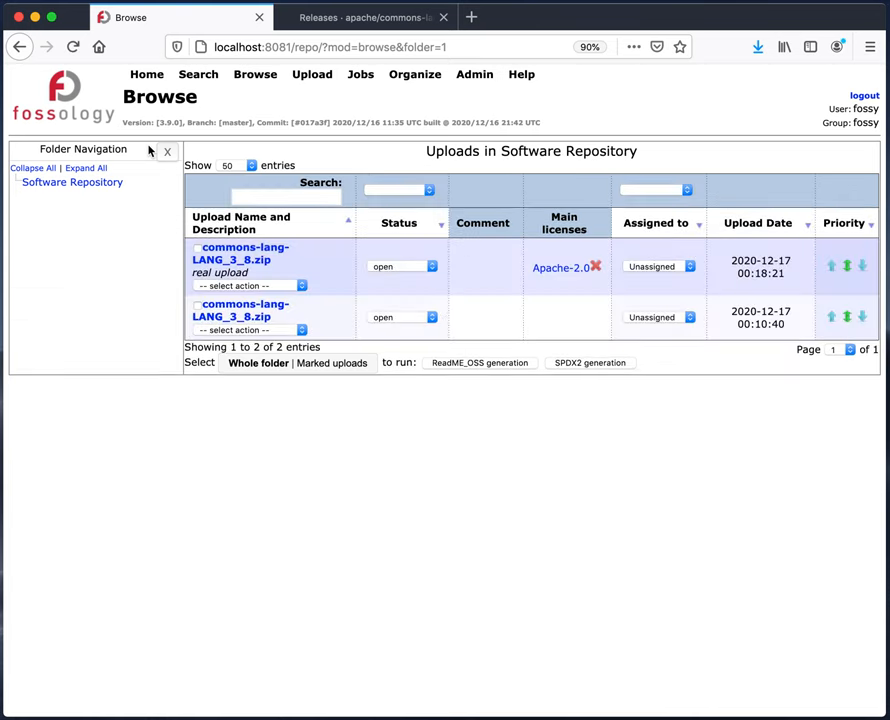
Step: Export the commons-lang ReadMe_OSS report from the upload's actions and download it
left_click(250, 286)
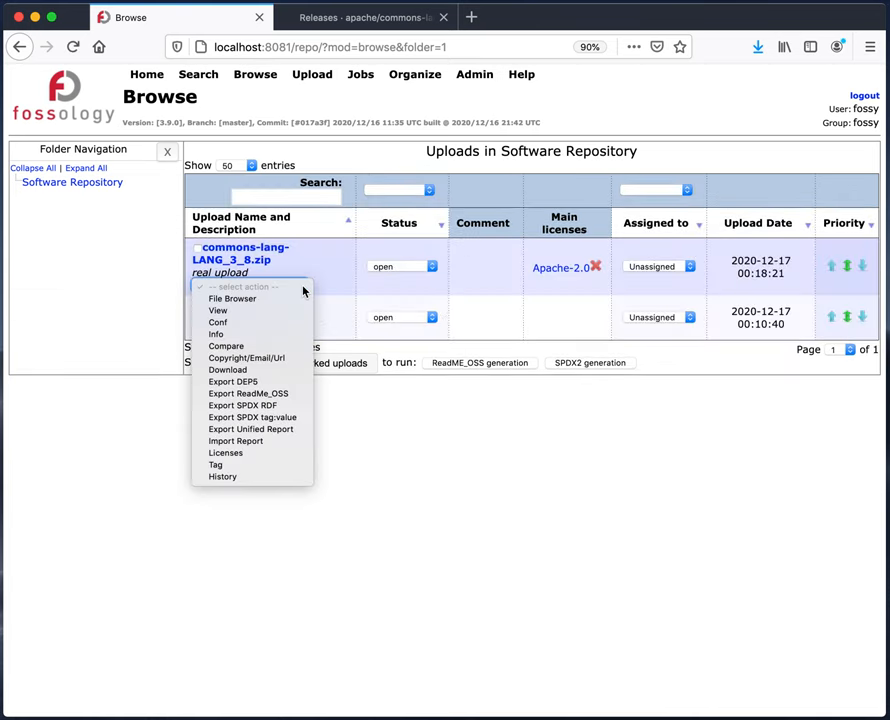
mouse_move(232, 381)
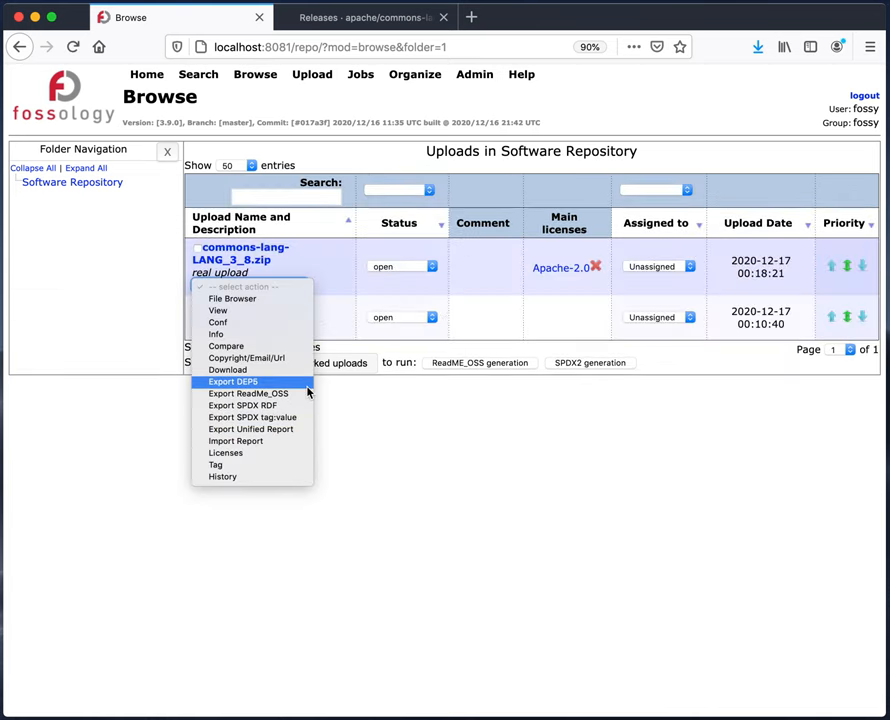
left_click(247, 393)
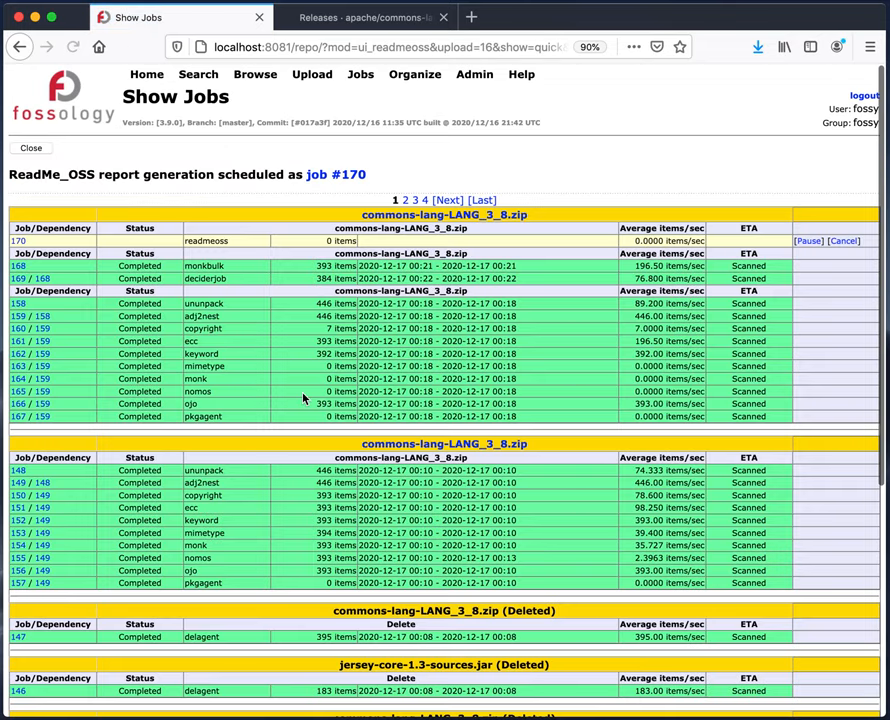
mouse_move(345, 221)
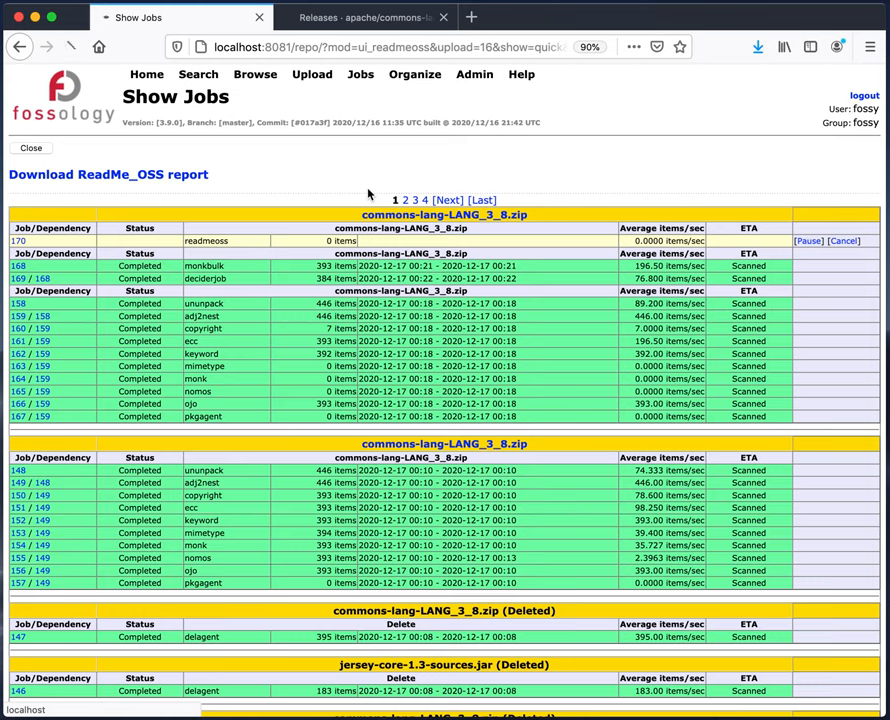
left_click(108, 174)
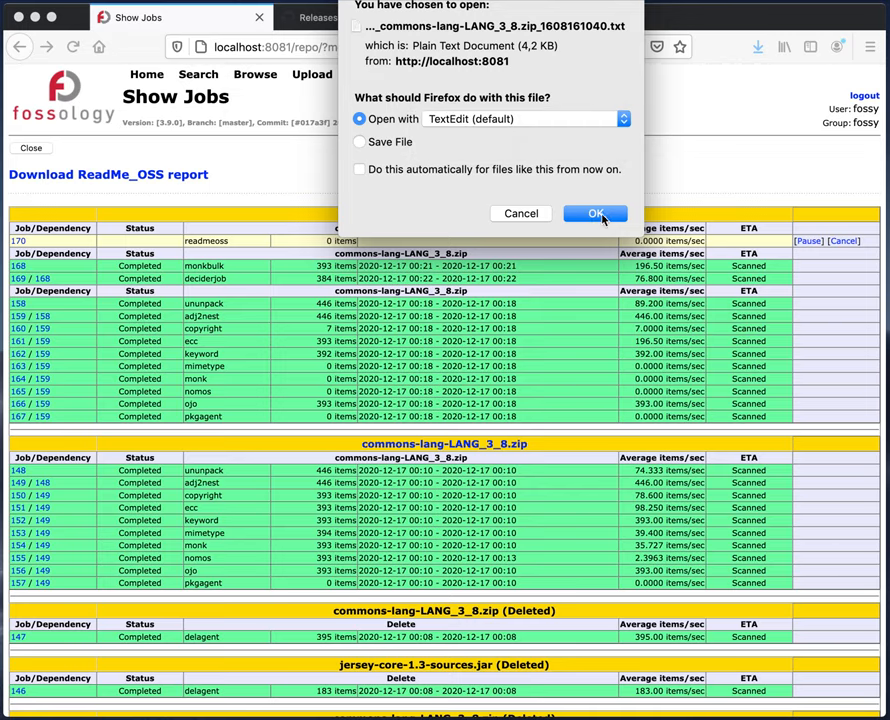
Step: Open the ReadMe_OSS report in TextEdit and select its Copyright notices section
left_click(595, 213)
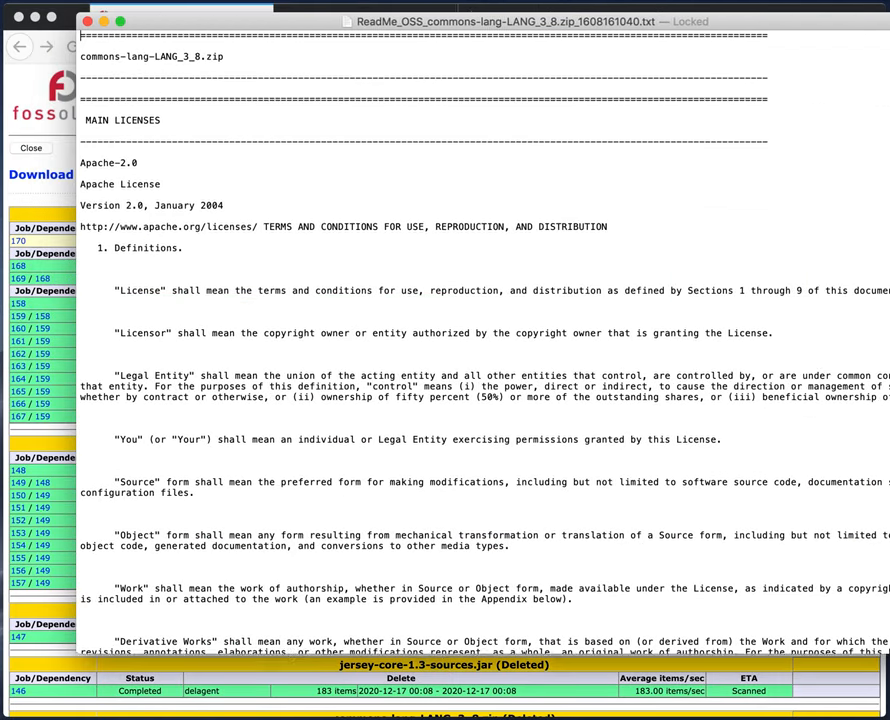
scroll("down", 3)
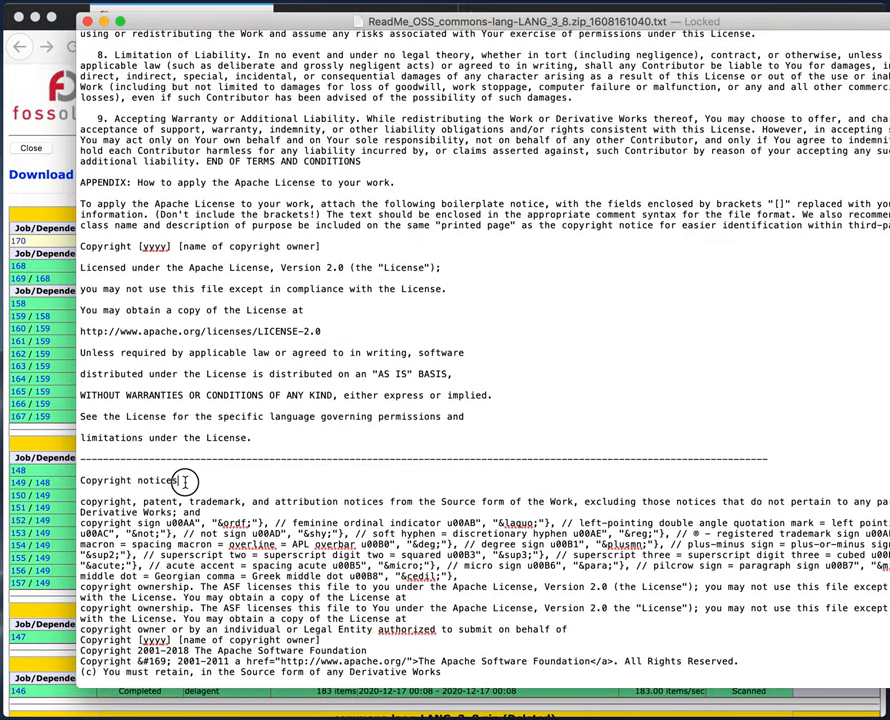
left_click_drag(185, 481, 533, 687)
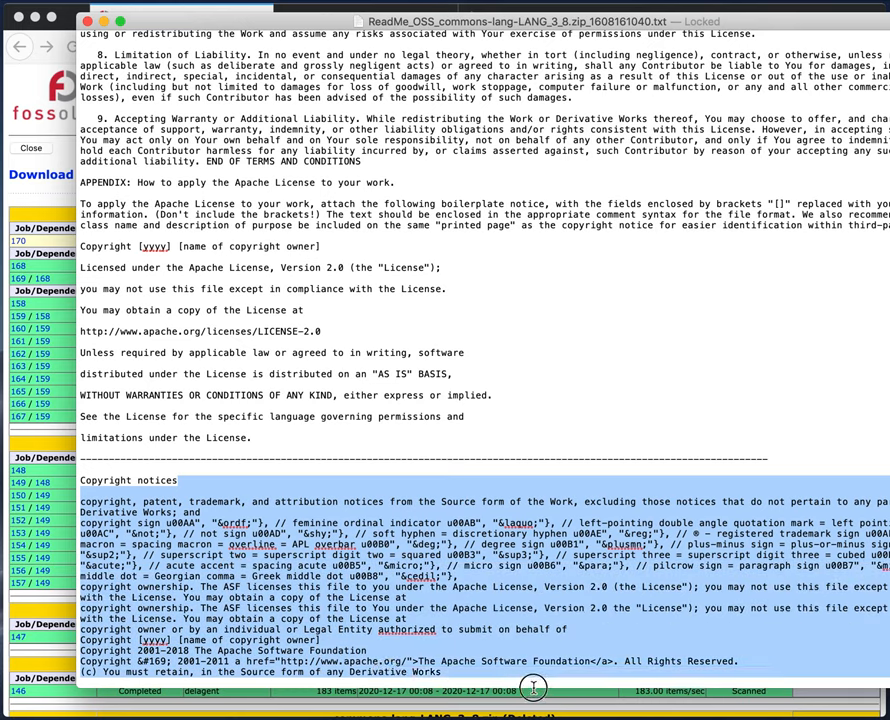
mouse_move(335, 310)
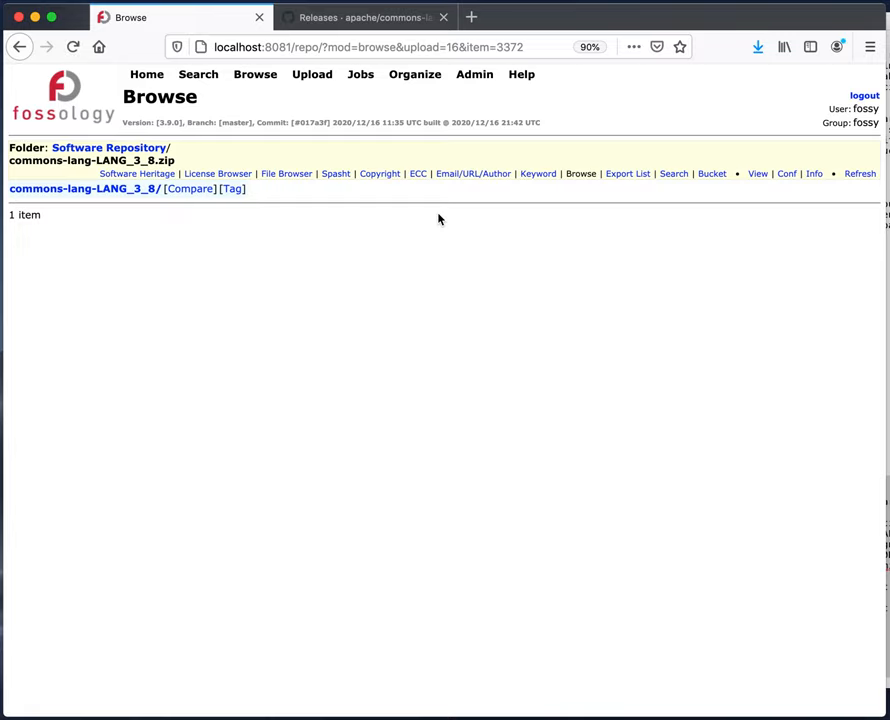
mouse_move(379, 173)
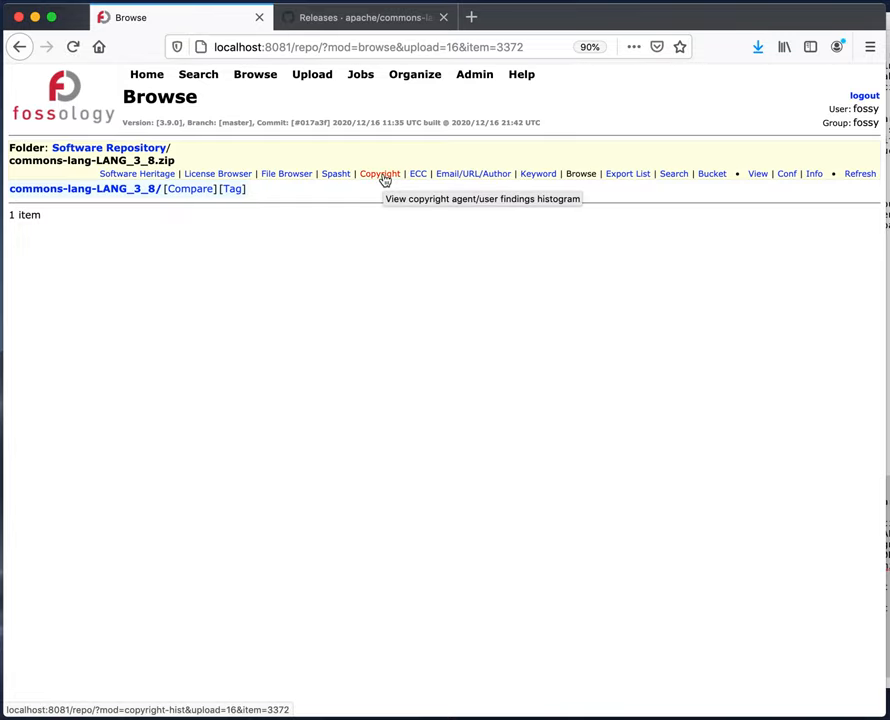
Step: Deactivate the false-positive copyright findings and list files with the 2001-2011 statement
left_click(379, 173)
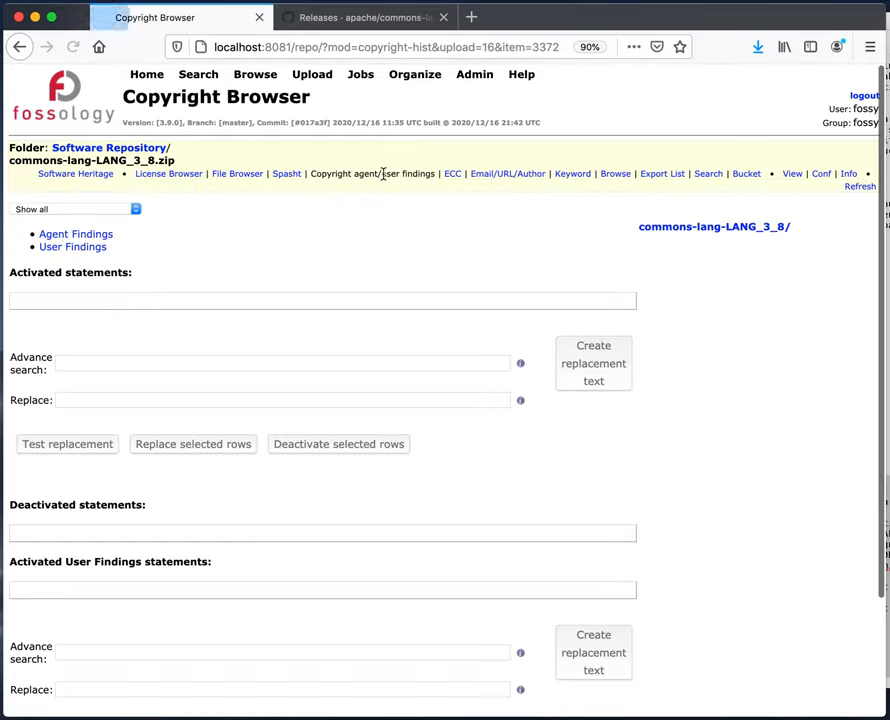
left_click(76, 234)
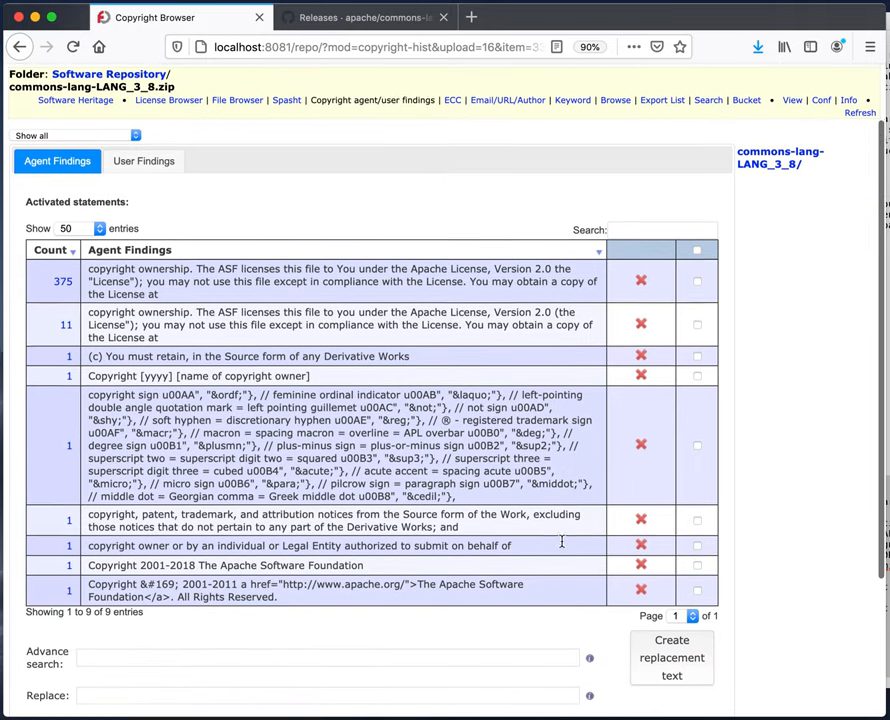
scroll("down", 3)
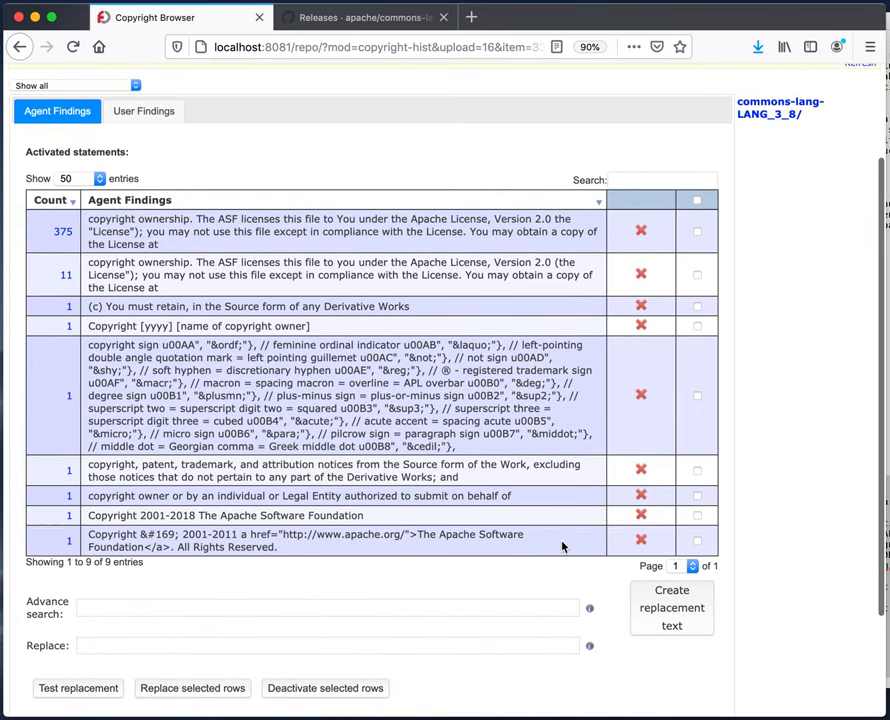
mouse_move(632, 297)
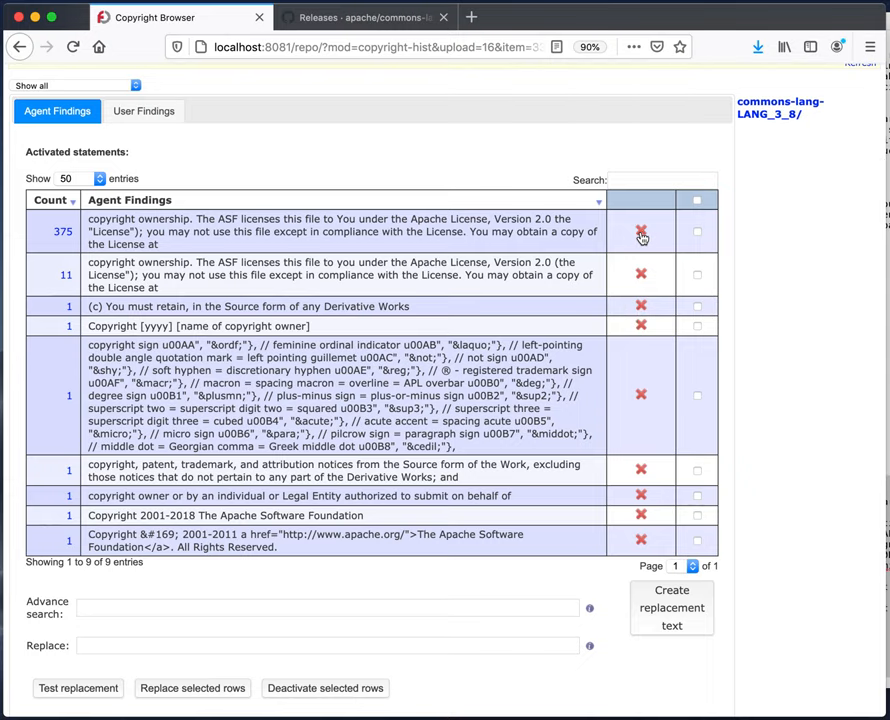
left_click(641, 237)
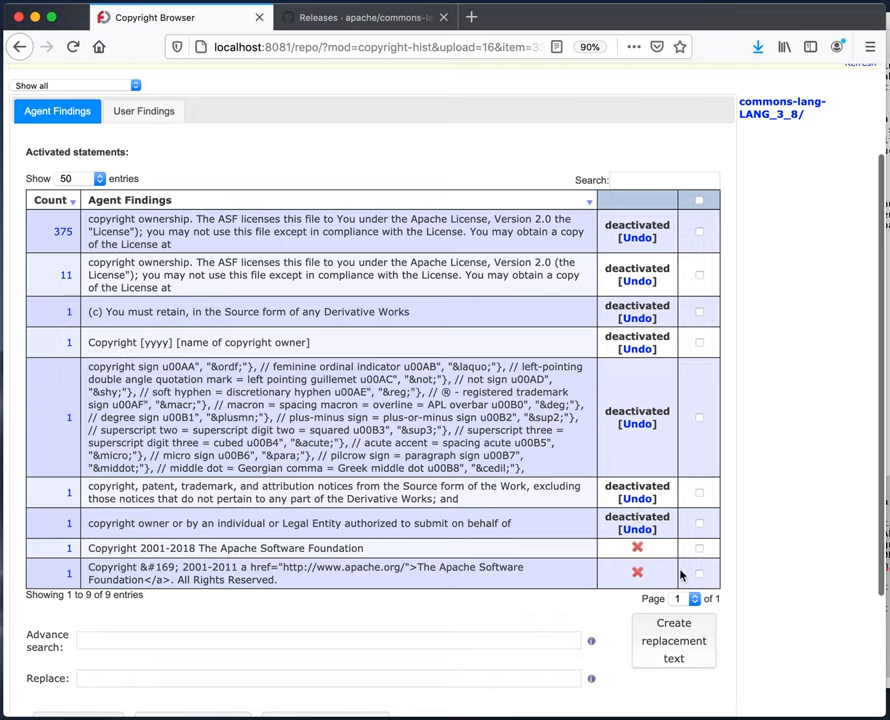
mouse_move(618, 531)
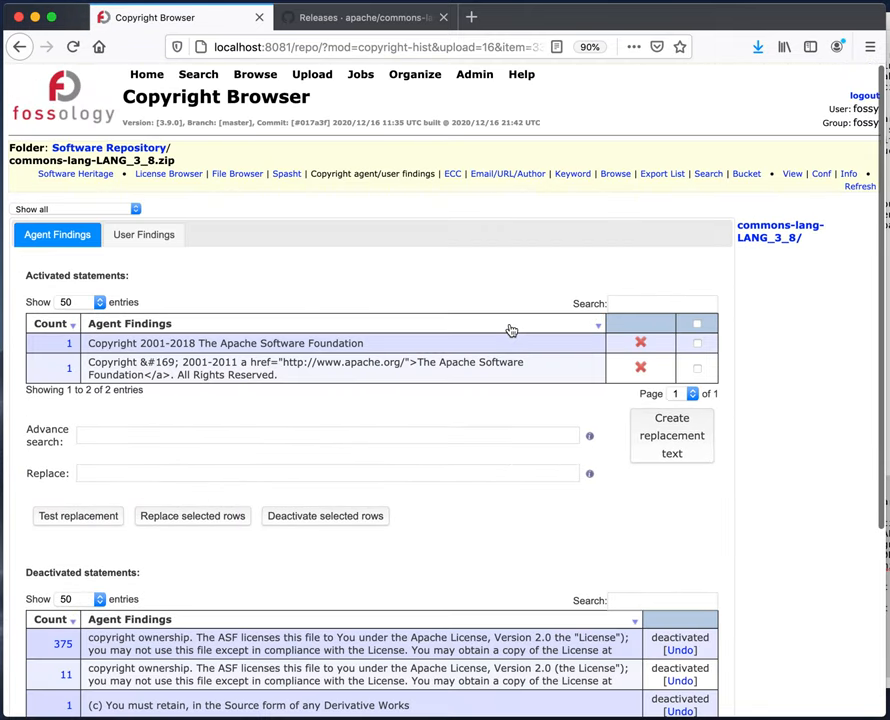
scroll("down", 3)
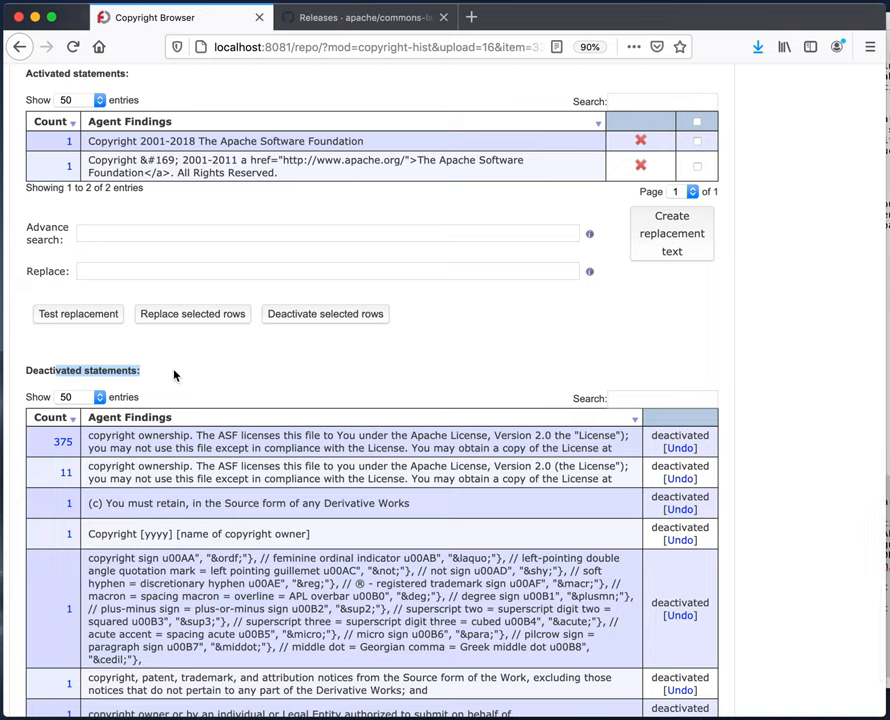
mouse_move(275, 460)
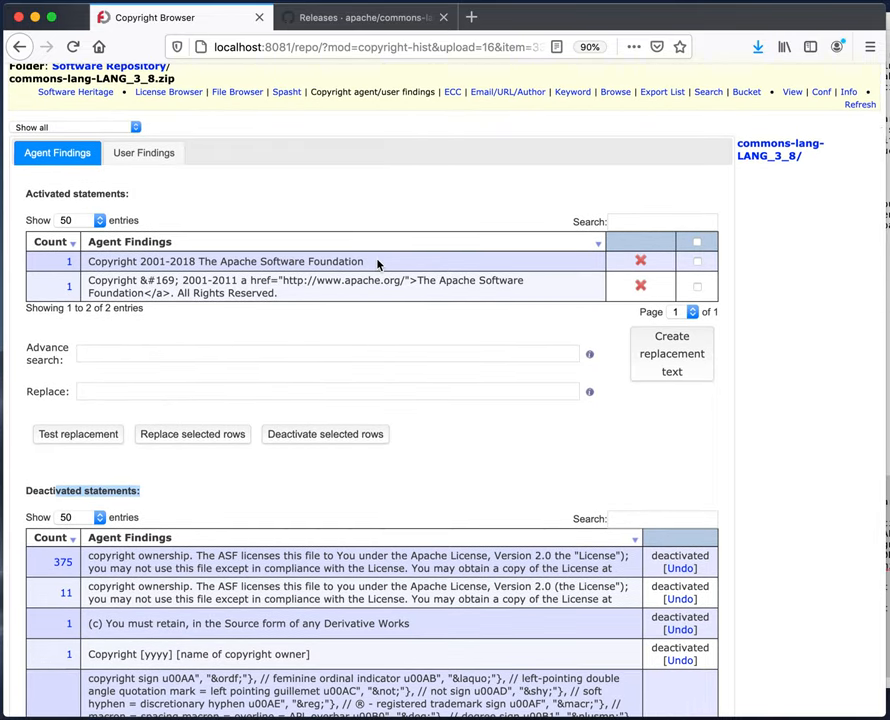
left_click(225, 261)
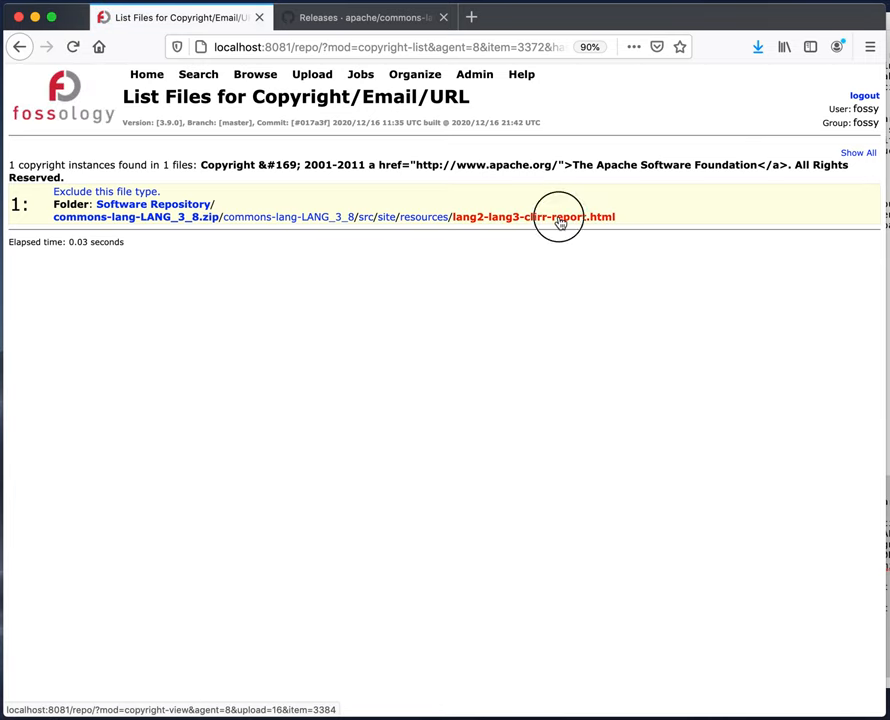
Step: Open lang2-lang3-clirr-report.html and scroll to its 2001-2011 Apache copyright footer
left_click(533, 217)
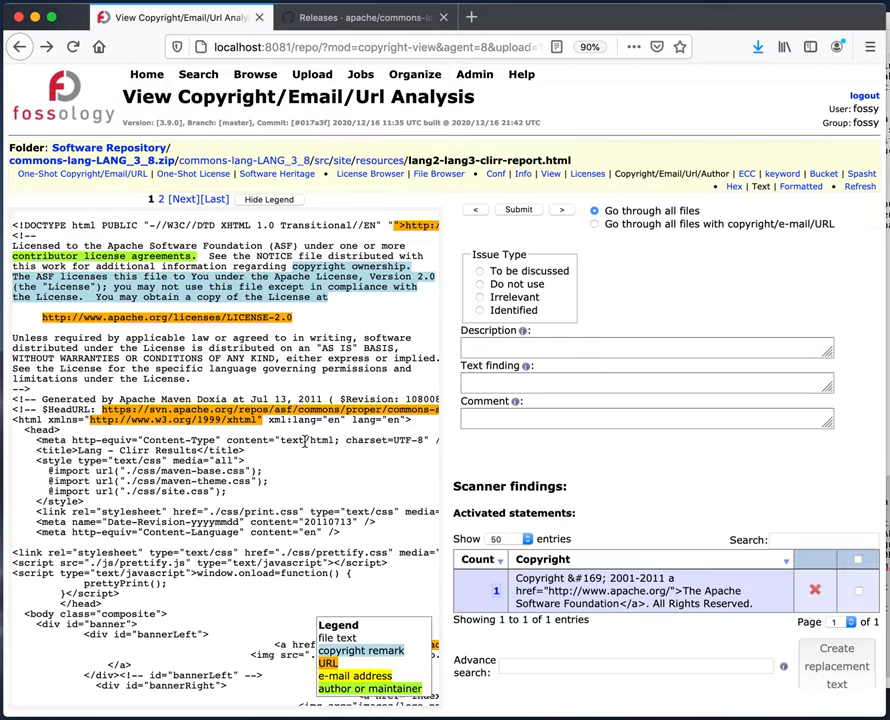
mouse_move(343, 303)
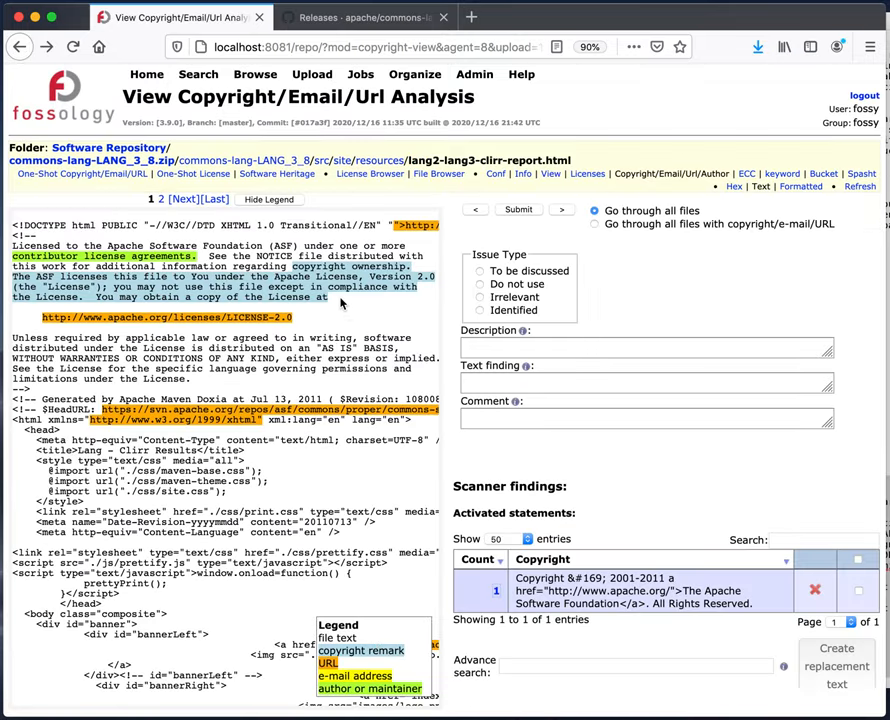
scroll("down", 3)
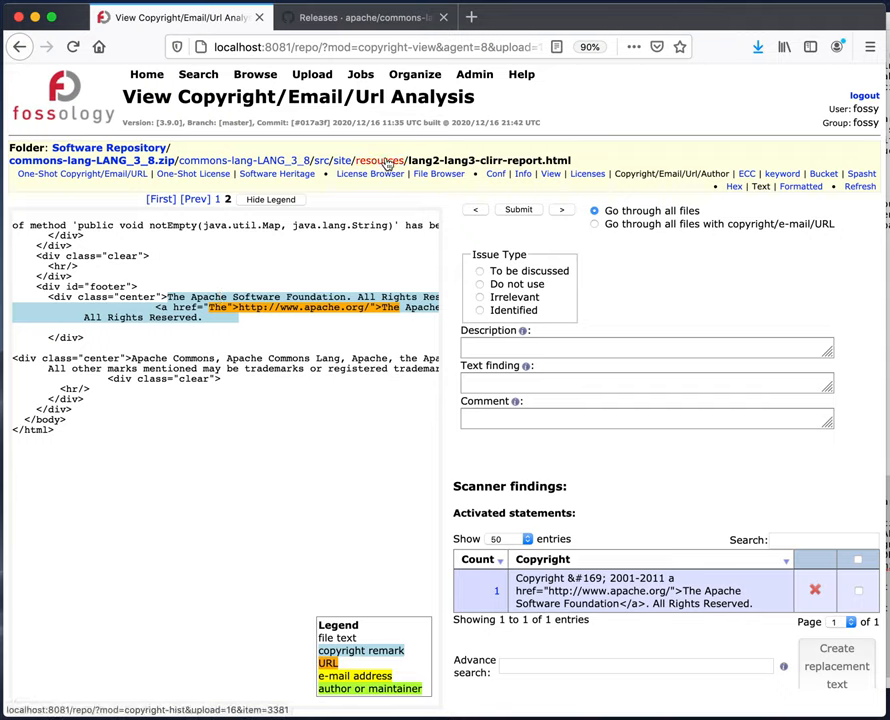
mouse_move(82, 173)
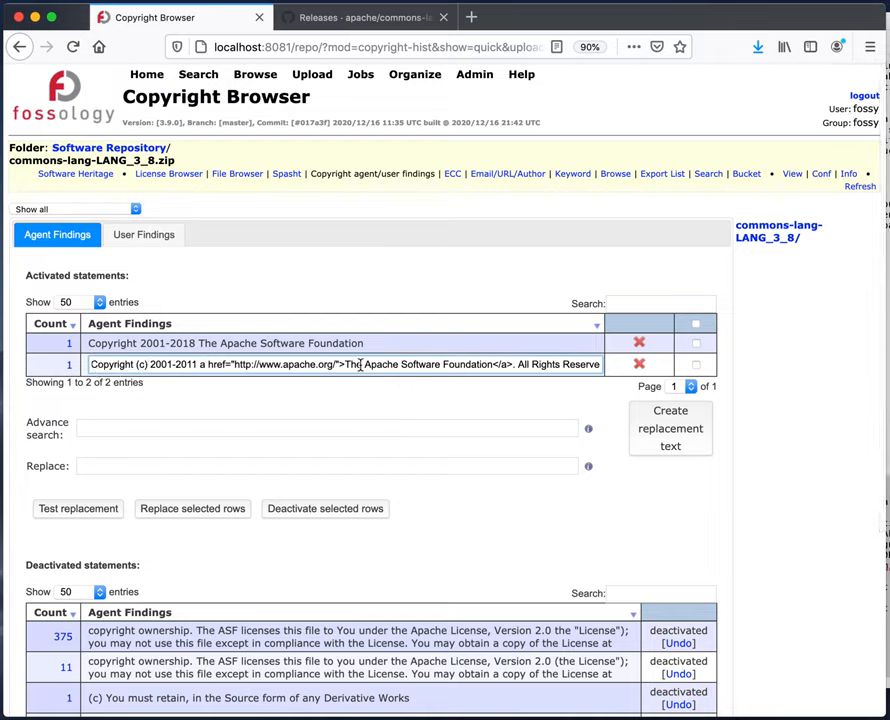
Step: Select the HTML entity text in the 2001-2011 copyright statement for editing
left_click_drag(195, 364, 335, 364)
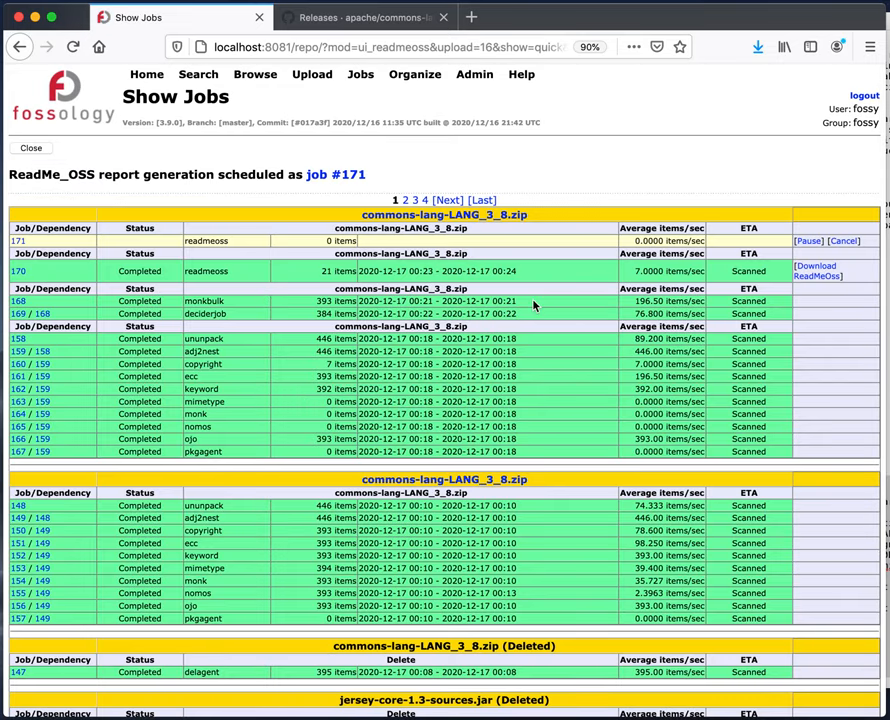
Step: Download the job #171 ReadMe_OSS report and scroll through it in TextEdit
left_click(817, 274)
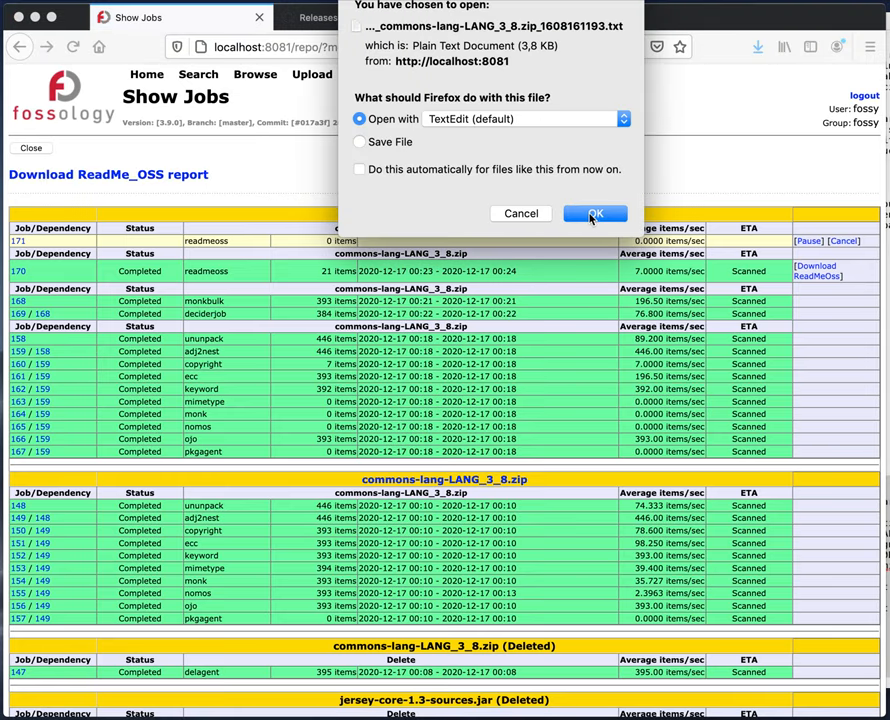
left_click(594, 213)
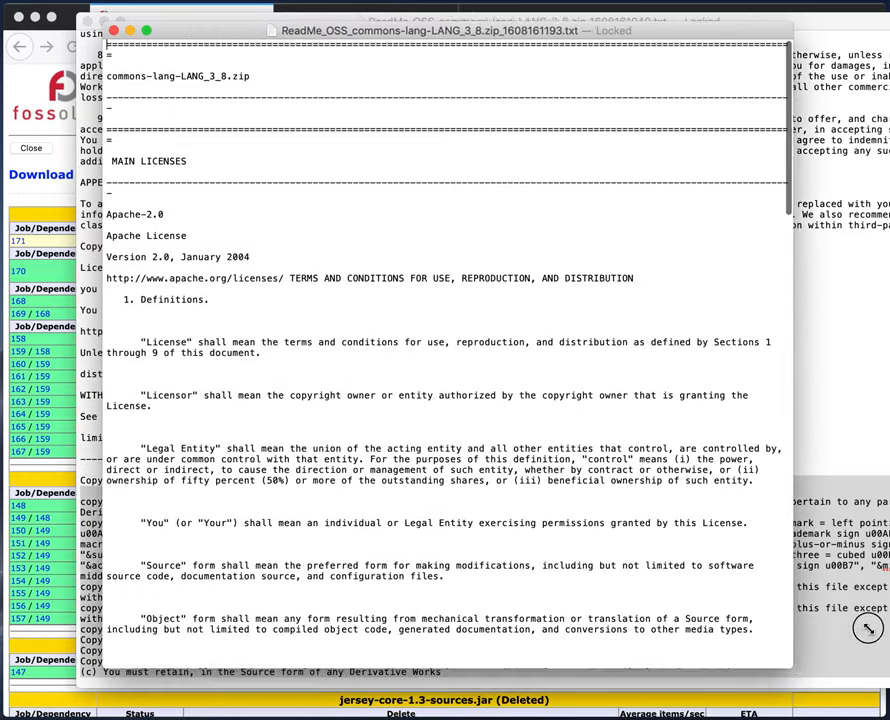
scroll("down", 3)
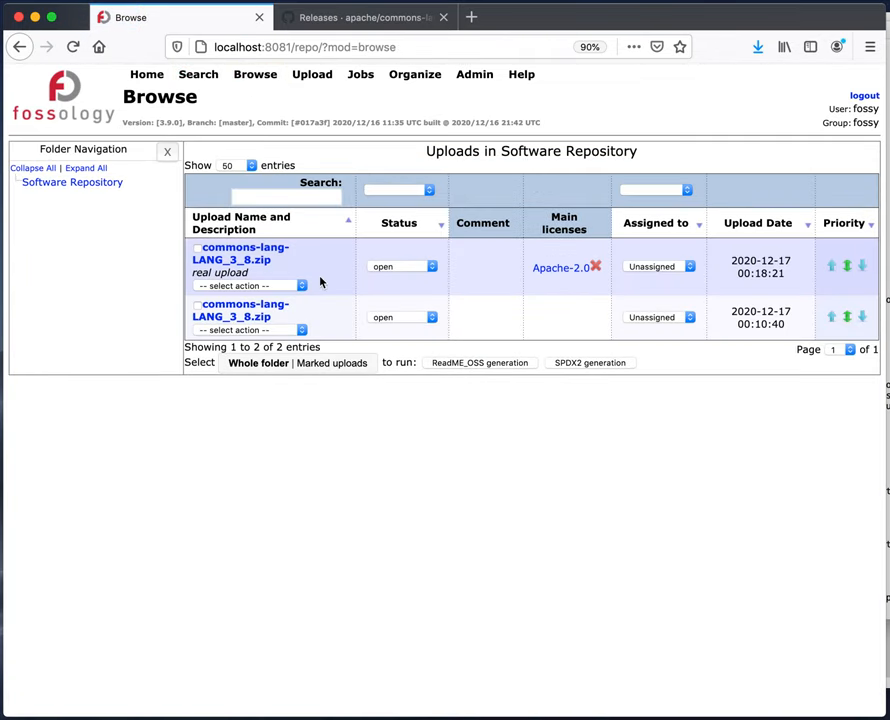
mouse_move(297, 288)
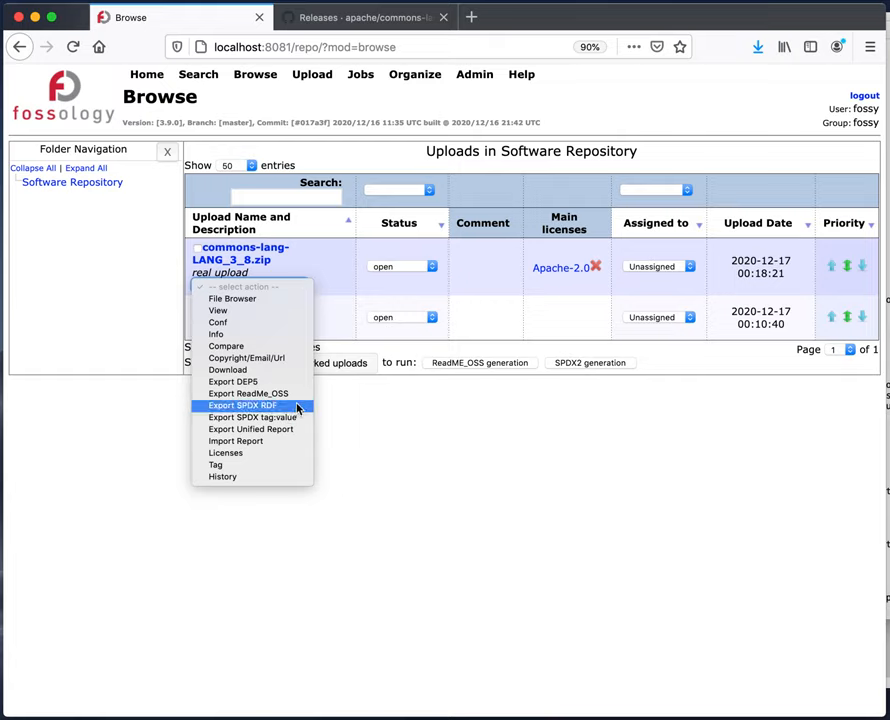
mouse_move(373, 154)
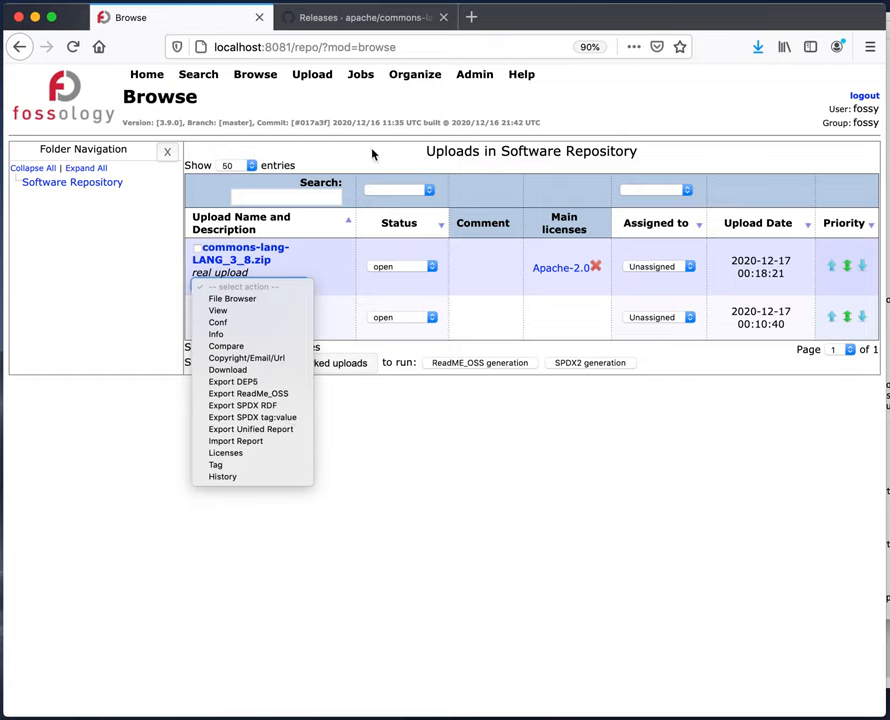